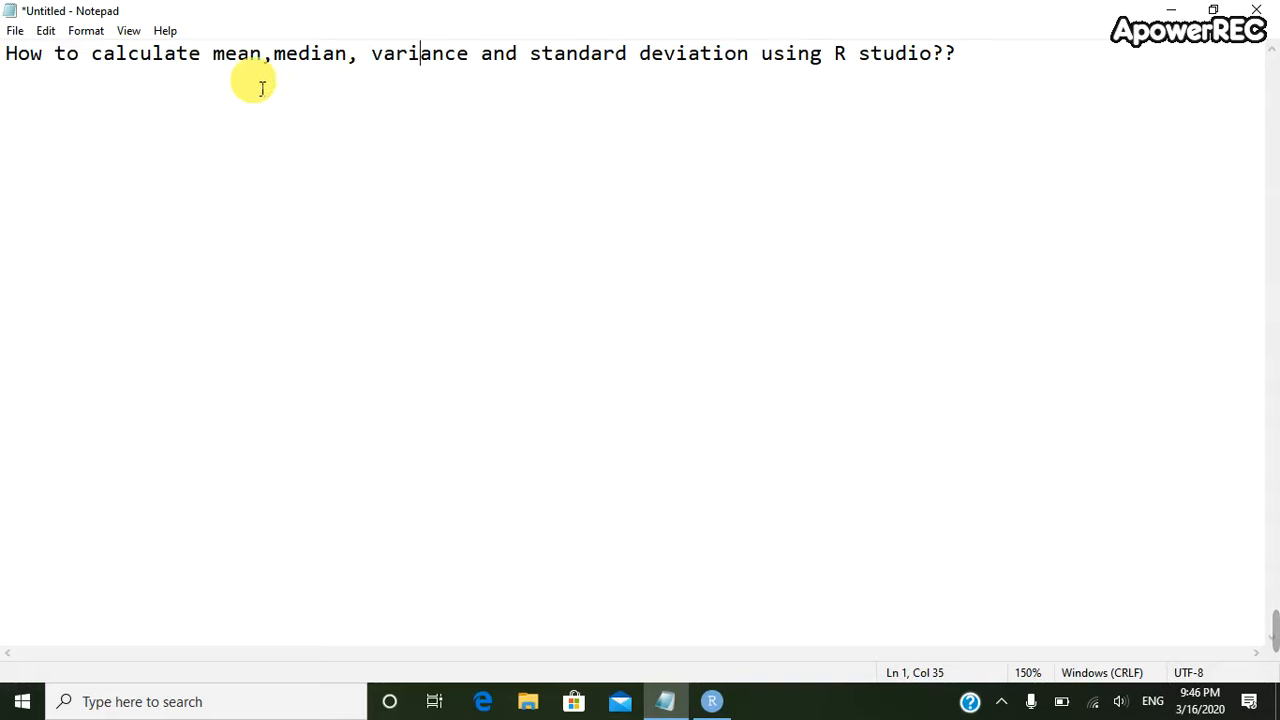
{"action": "mouse_move", "coordinate": [318, 86]}
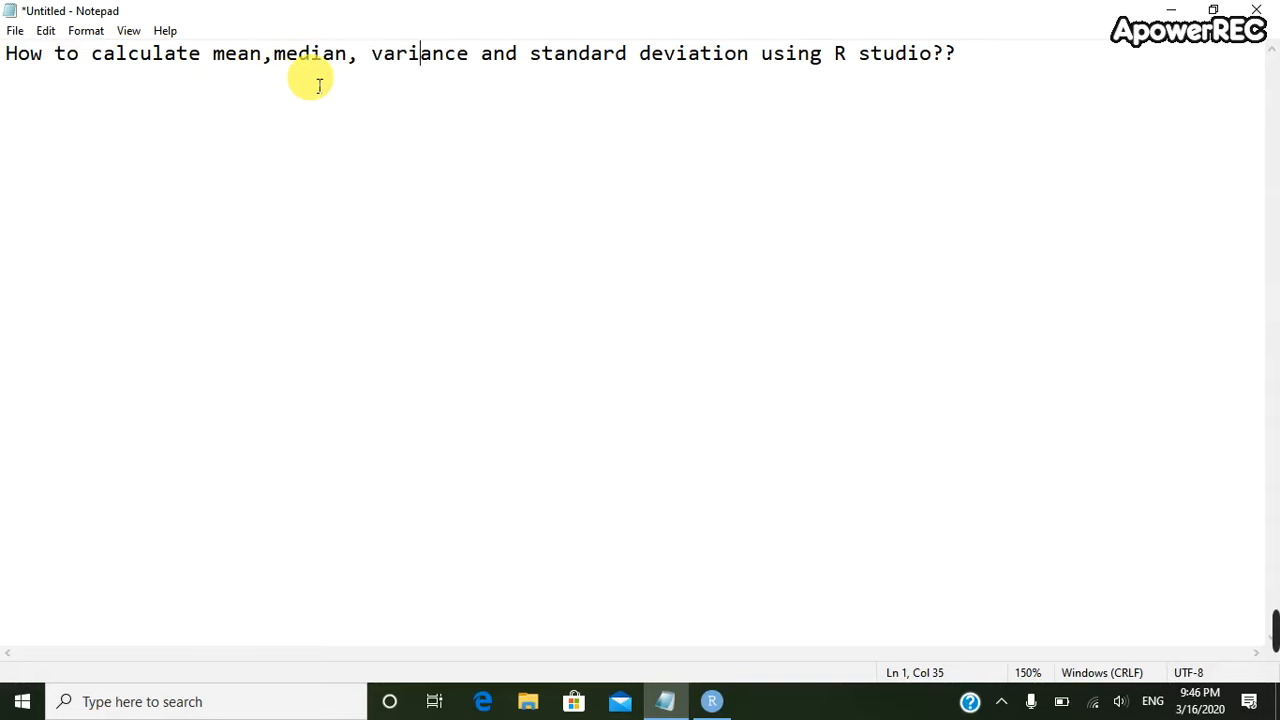
{"action": "mouse_move", "coordinate": [600, 84]}
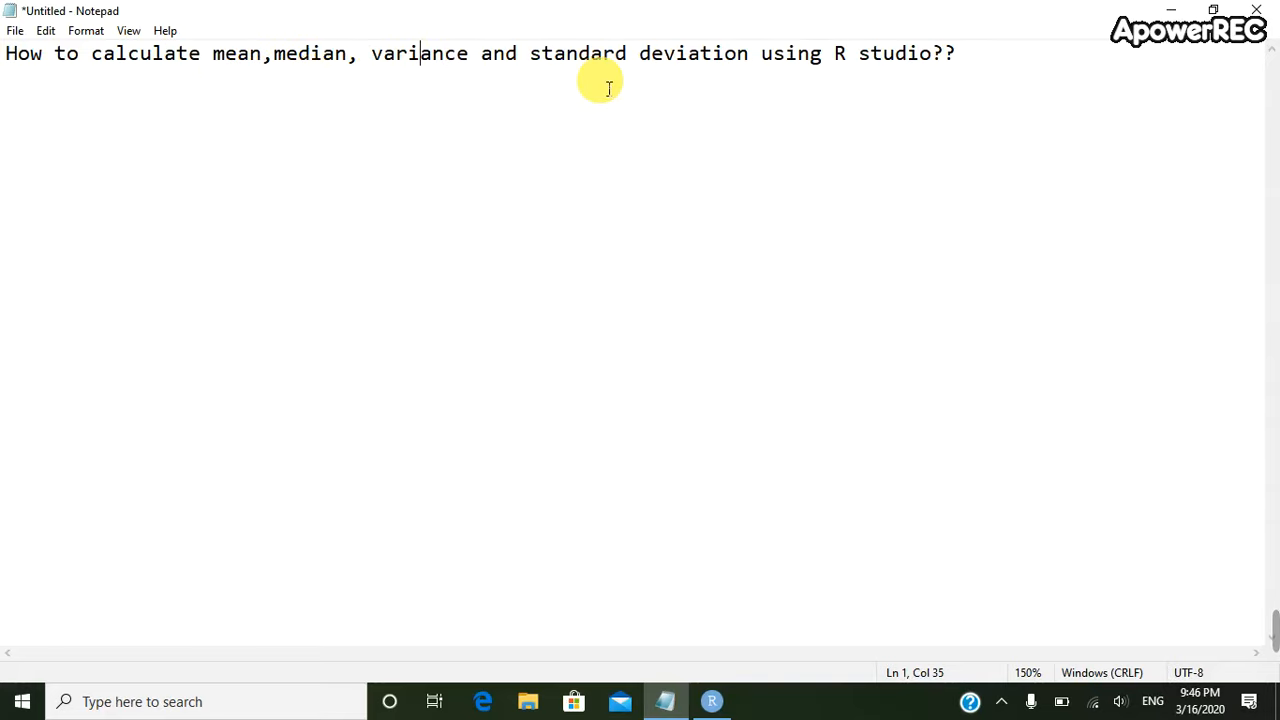
{"action": "mouse_move", "coordinate": [1170, 8]}
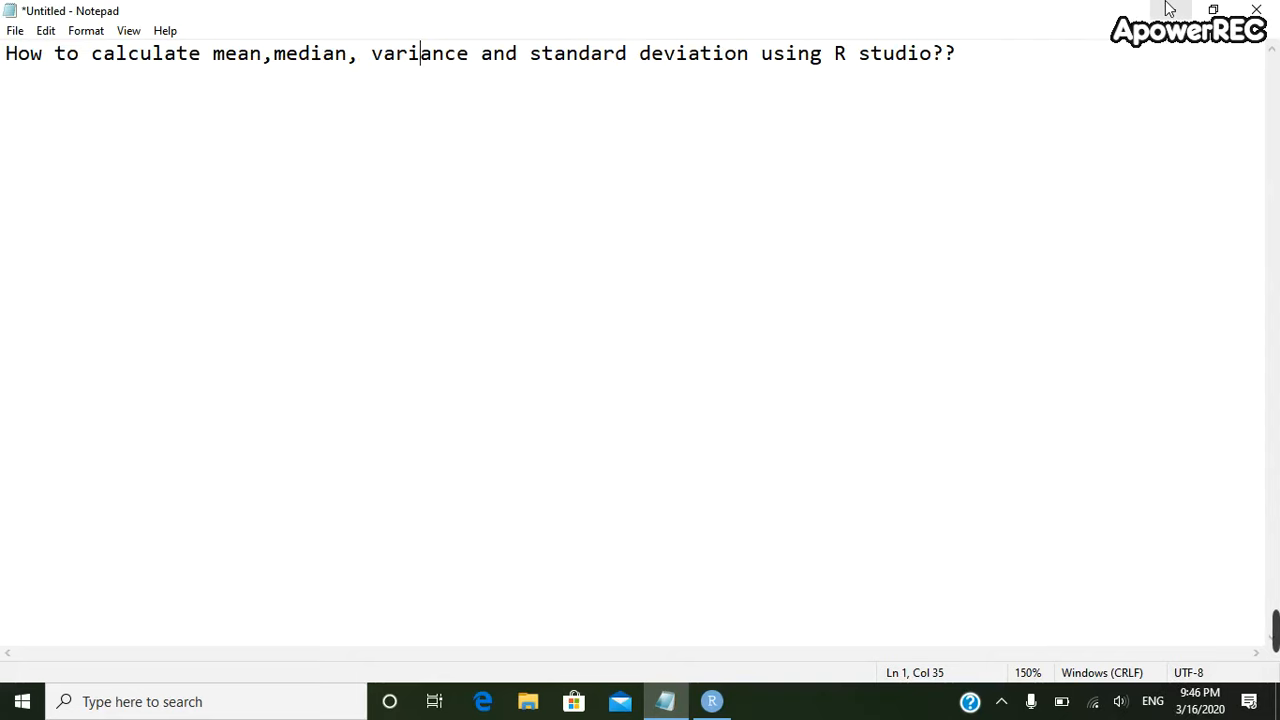
Import the New Microsoft Excel Worksheet workbook via From Excel and view its age and Height(ft) data.
{"action": "left_click", "coordinate": [712, 700]}
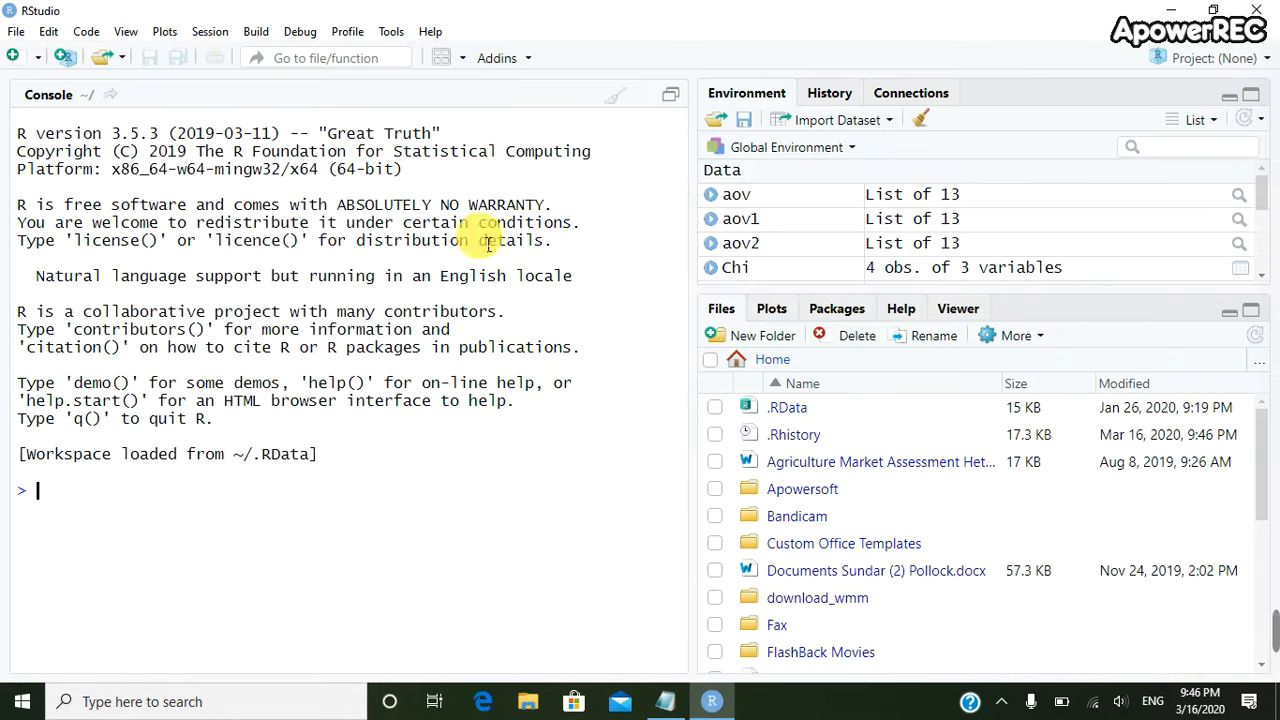
{"action": "mouse_move", "coordinate": [576, 268]}
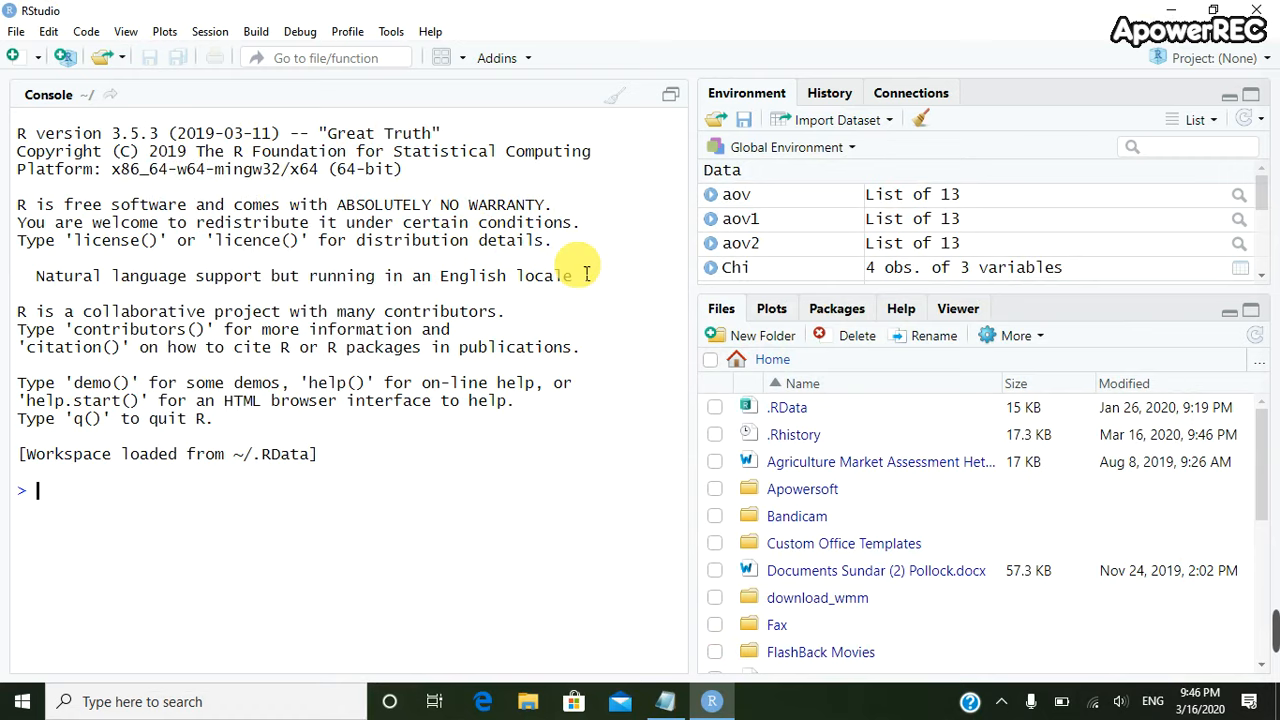
{"action": "mouse_move", "coordinate": [888, 128]}
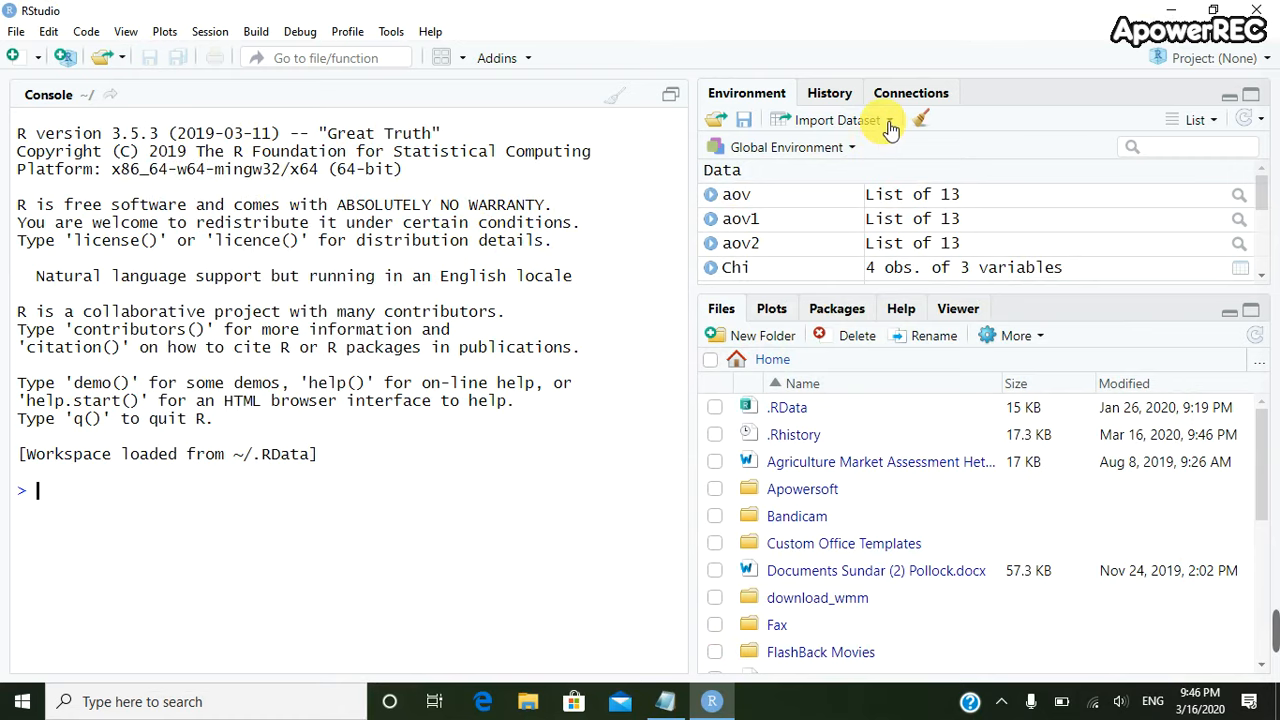
{"action": "left_click", "coordinate": [836, 120]}
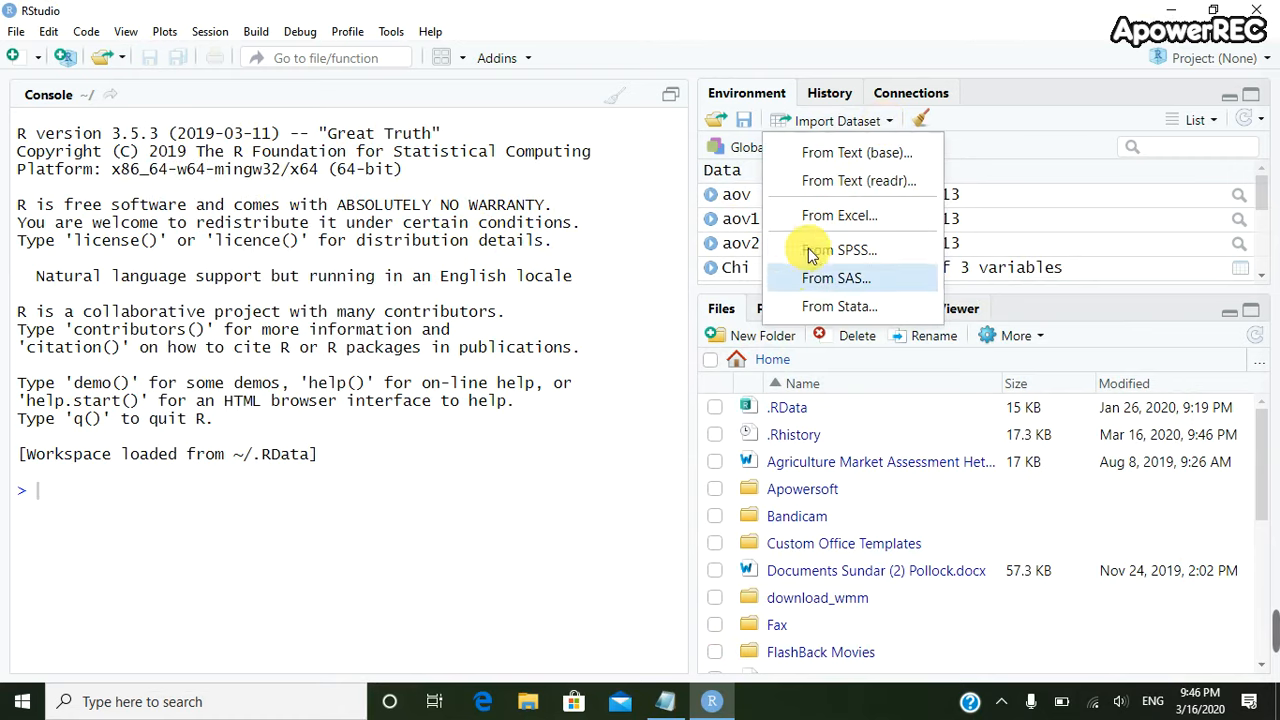
{"action": "left_click", "coordinate": [836, 216]}
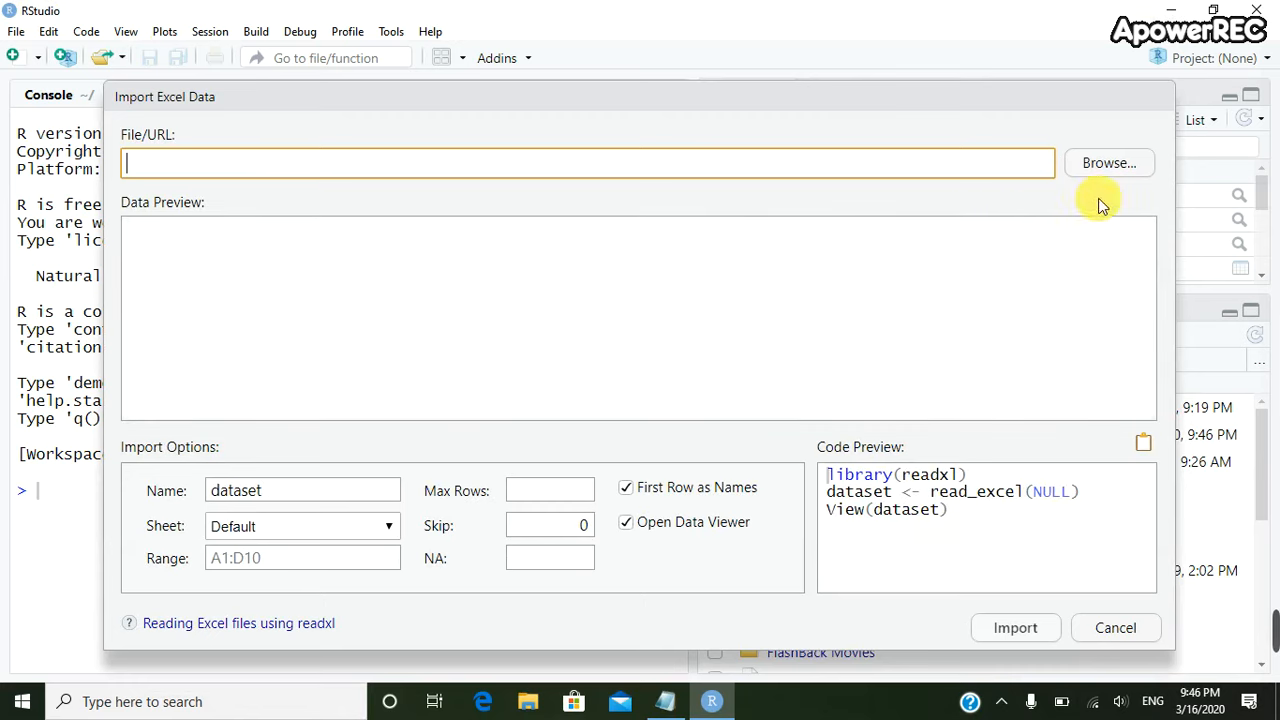
{"action": "left_click", "coordinate": [1108, 162]}
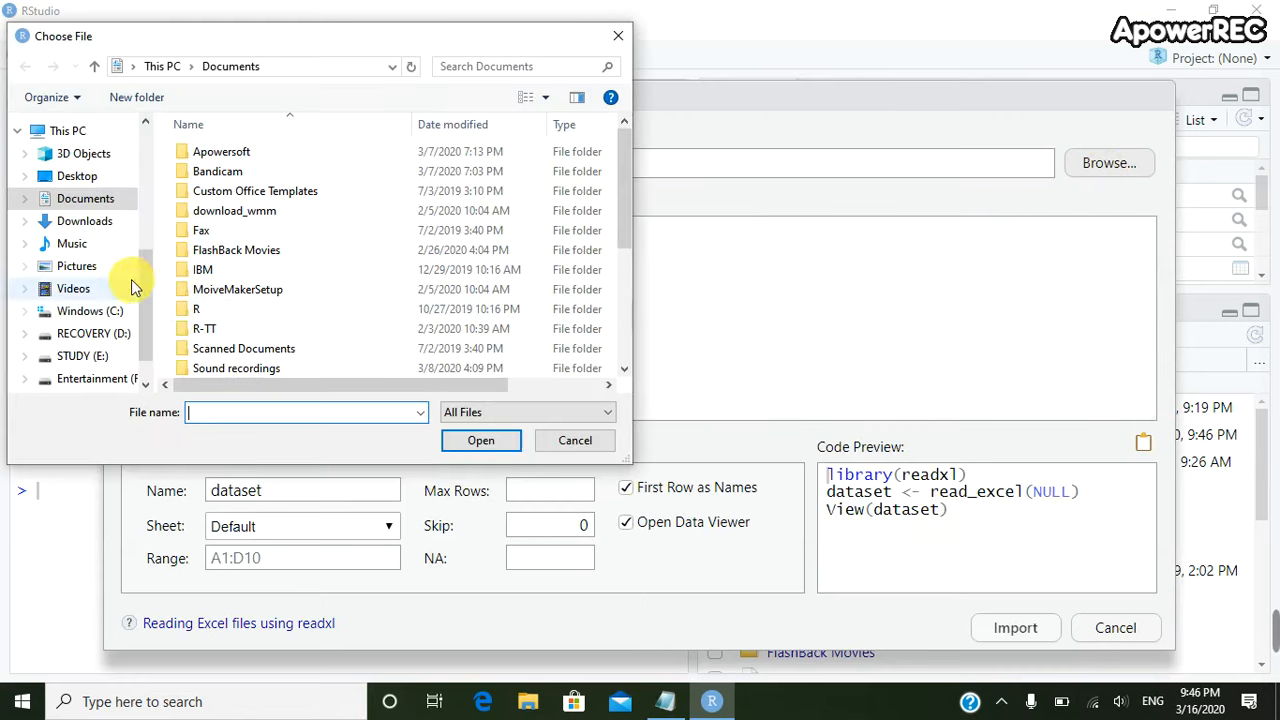
{"action": "left_click", "coordinate": [76, 176]}
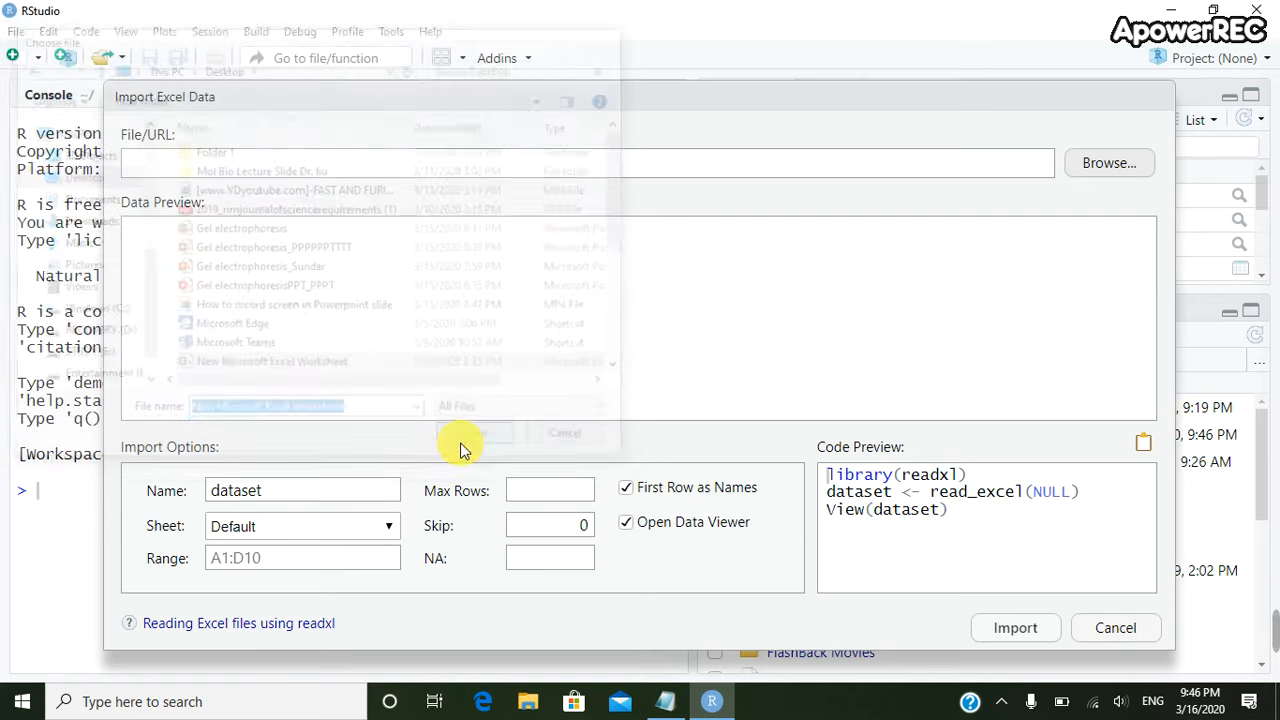
{"action": "left_click", "coordinate": [1016, 628]}
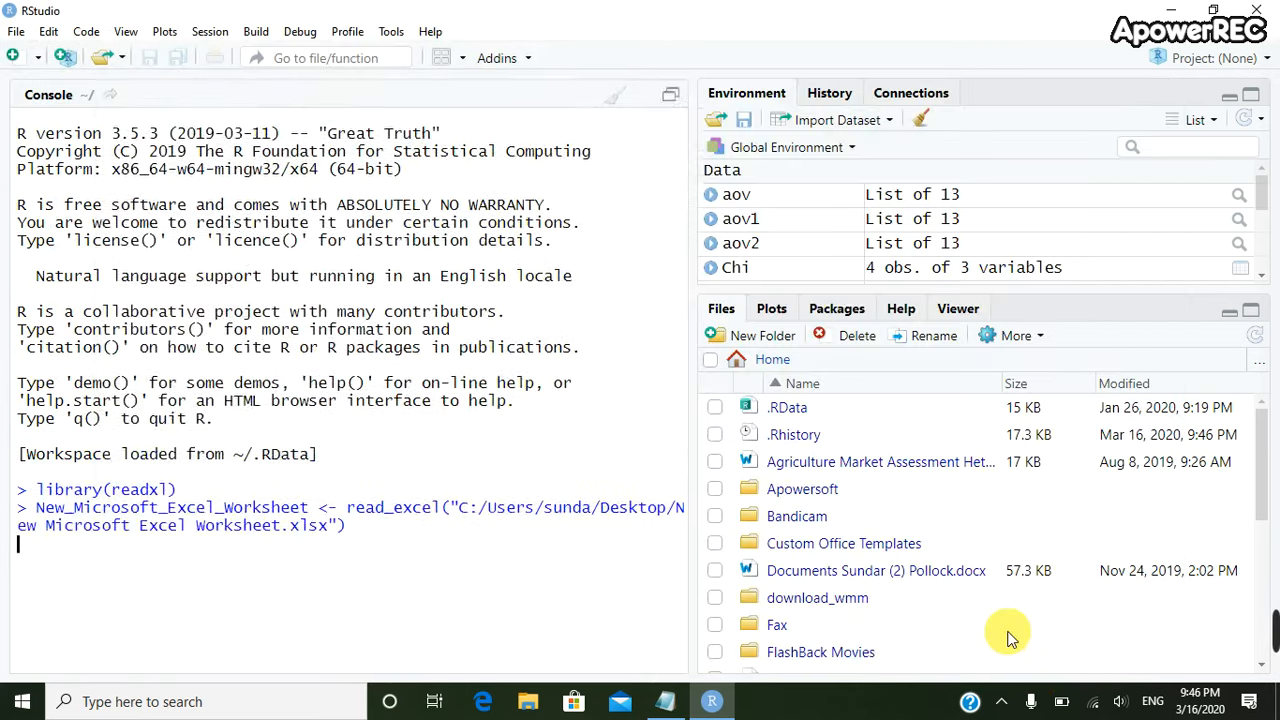
{"action": "type", "text": "View(New_Microsoft_Excel_Worksheet)"}
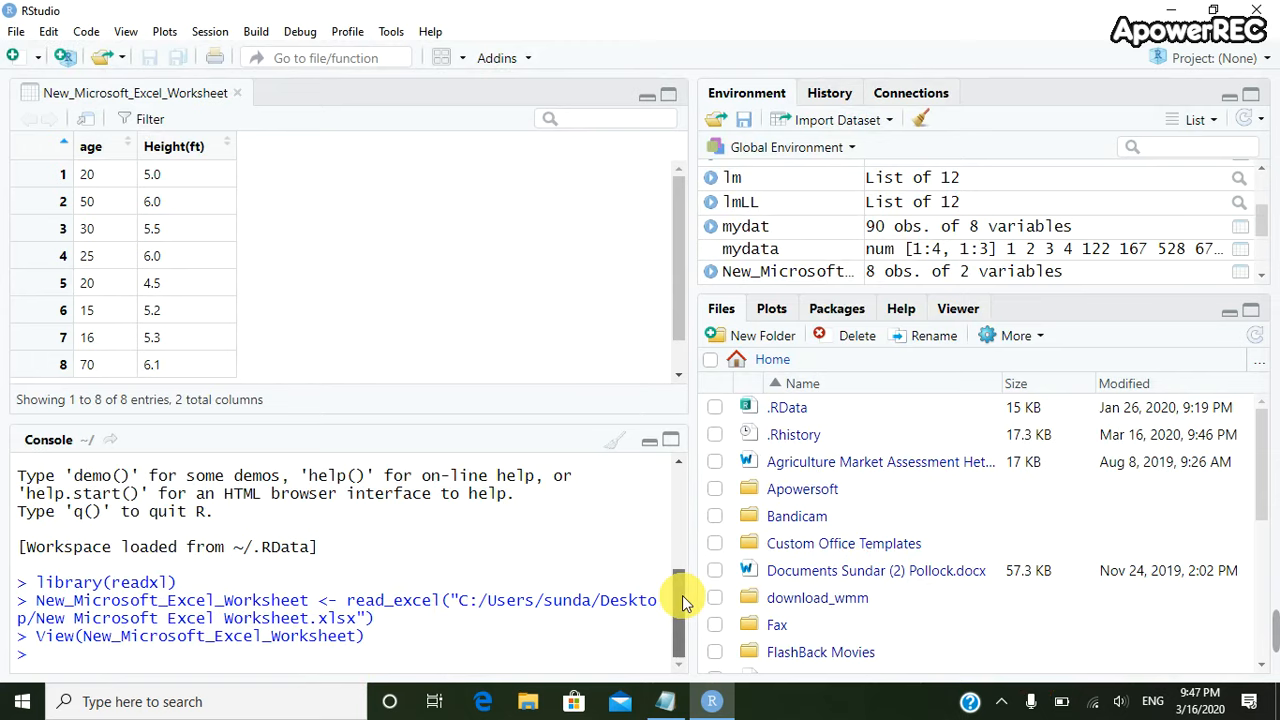
Enlarge the RStudio interface from the display options and review the 8-row age and Height(ft) table.
{"action": "left_click", "coordinate": [120, 32]}
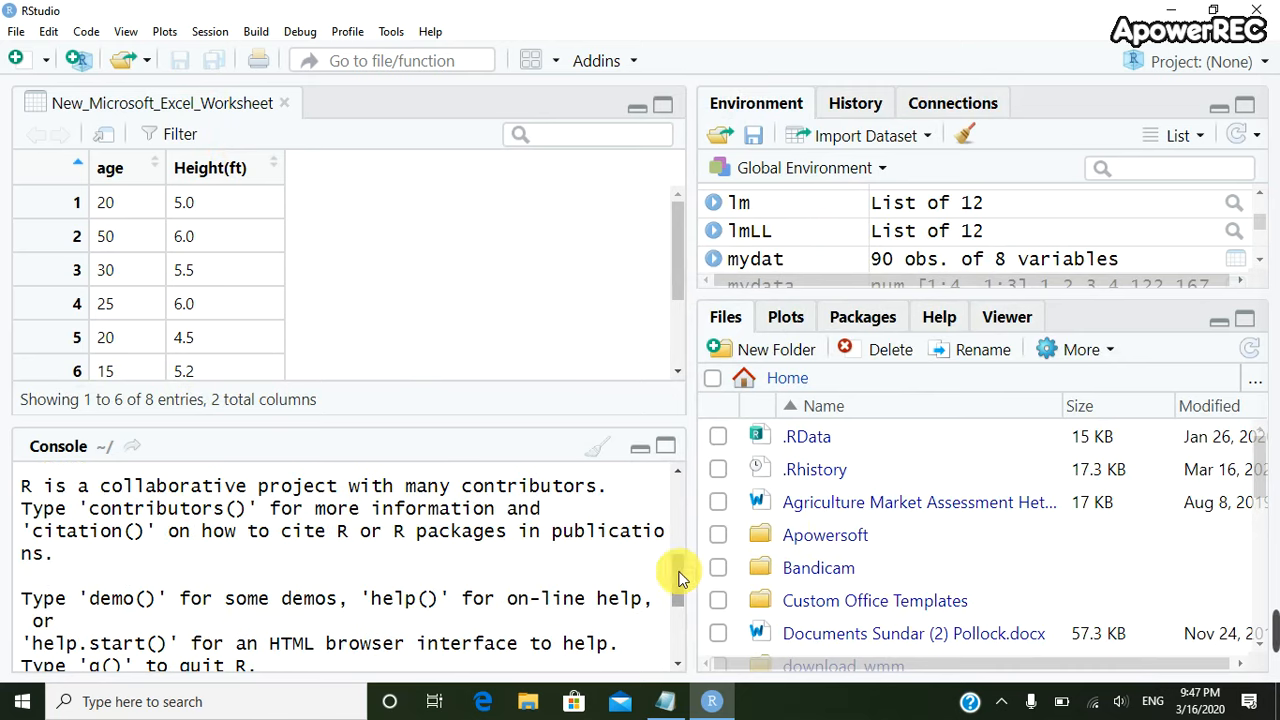
{"action": "left_click", "coordinate": [126, 32]}
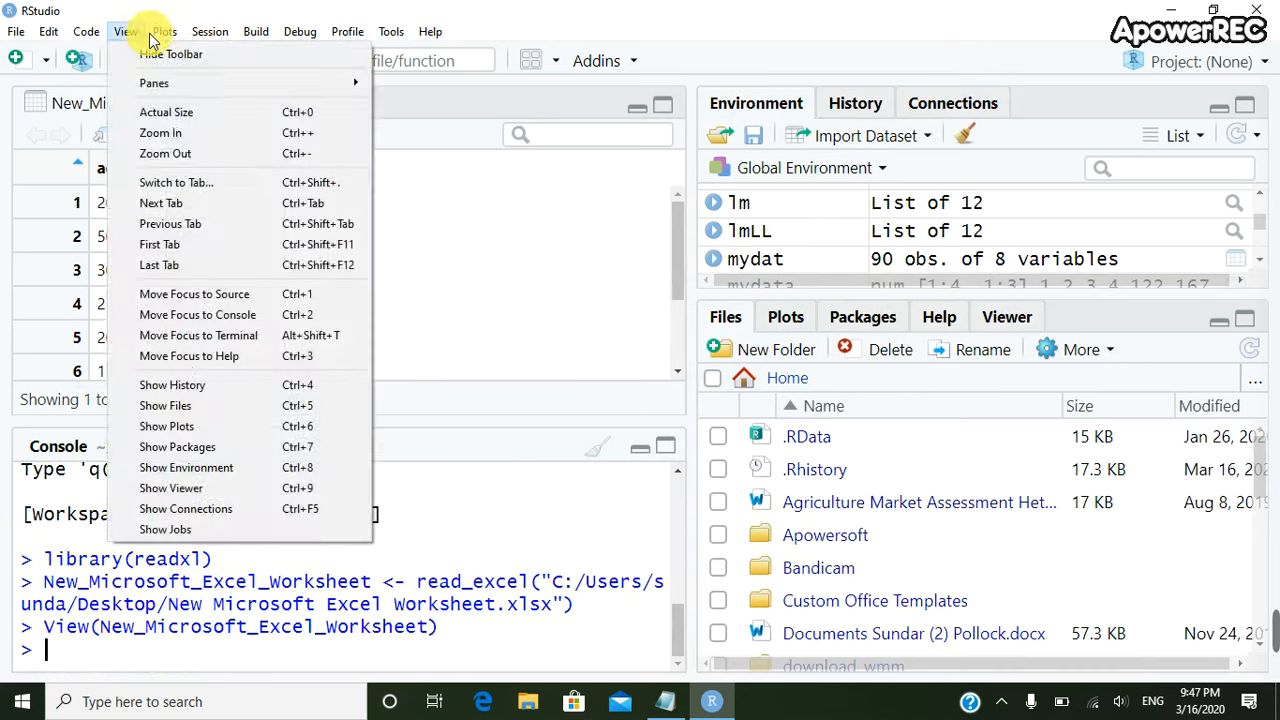
{"action": "mouse_move", "coordinate": [178, 132]}
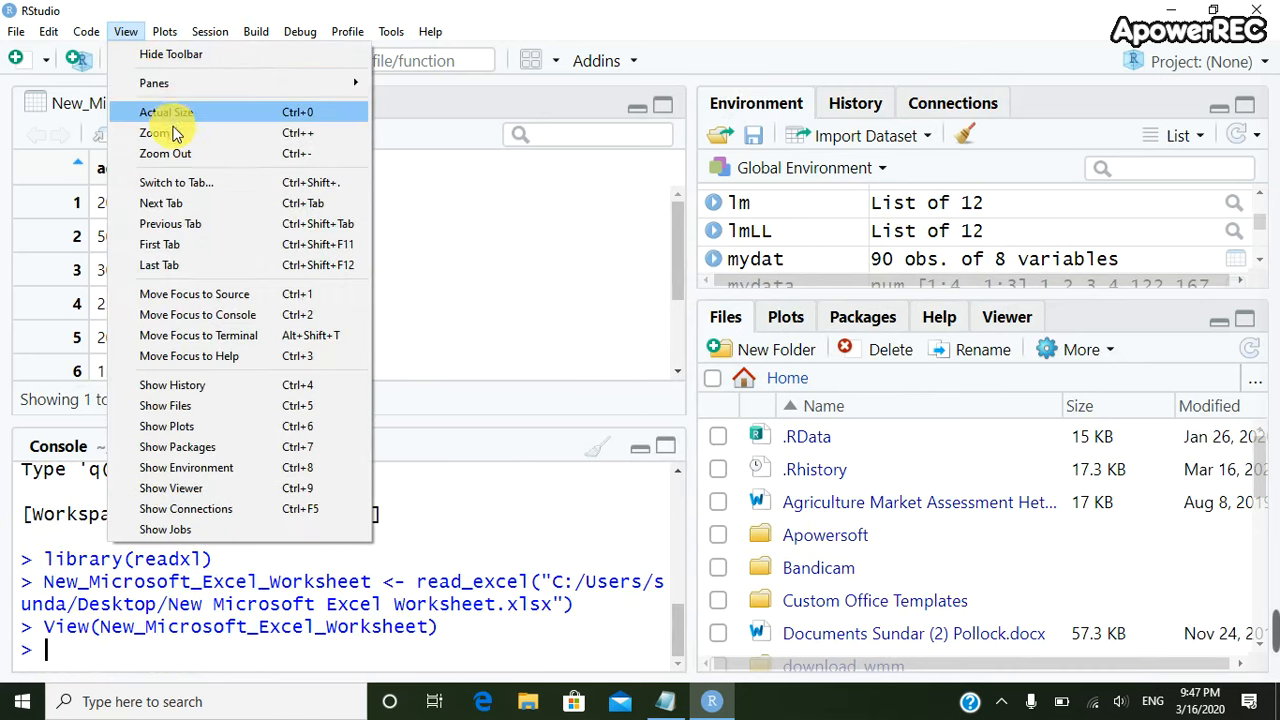
{"action": "left_click", "coordinate": [150, 132]}
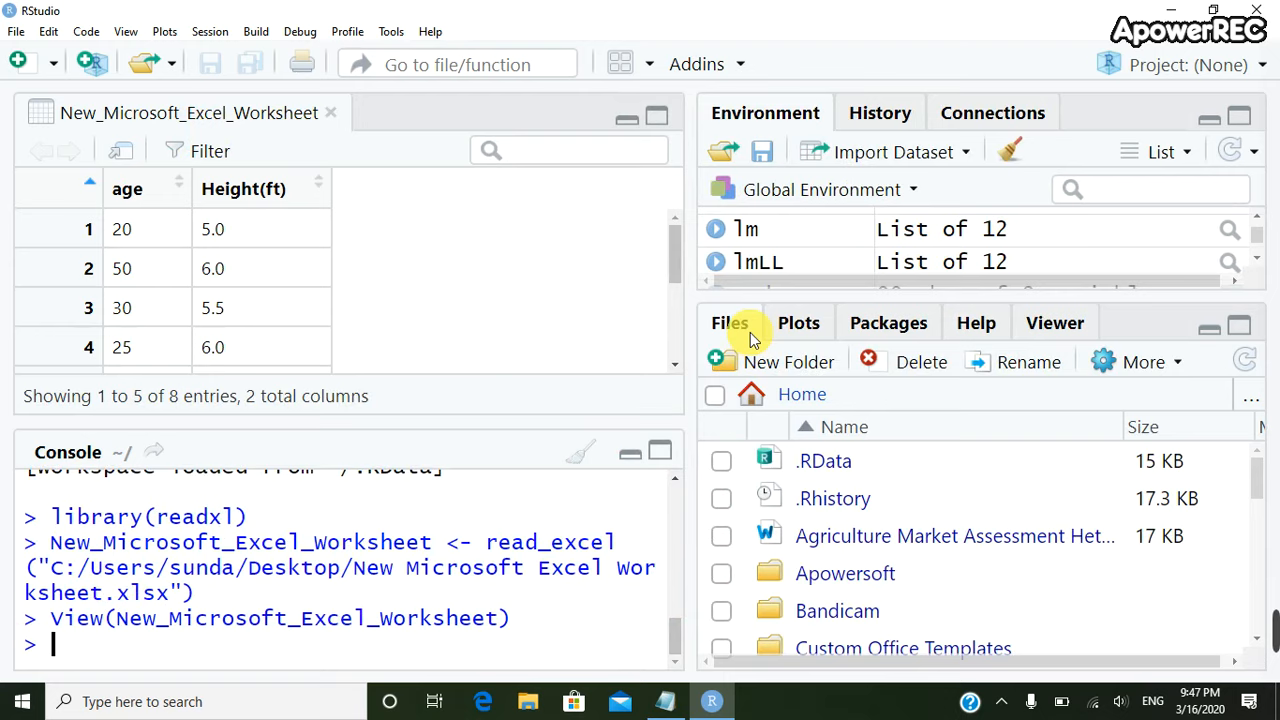
{"action": "mouse_move", "coordinate": [622, 236]}
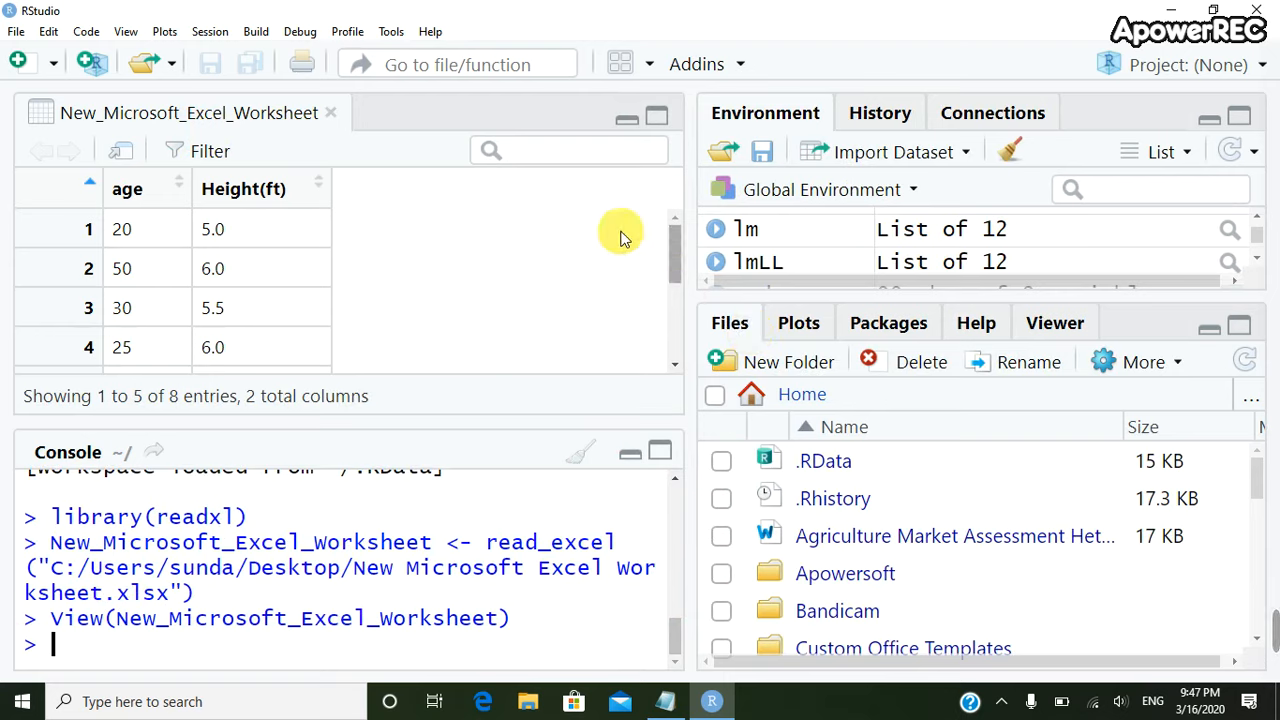
{"action": "mouse_move", "coordinate": [380, 136]}
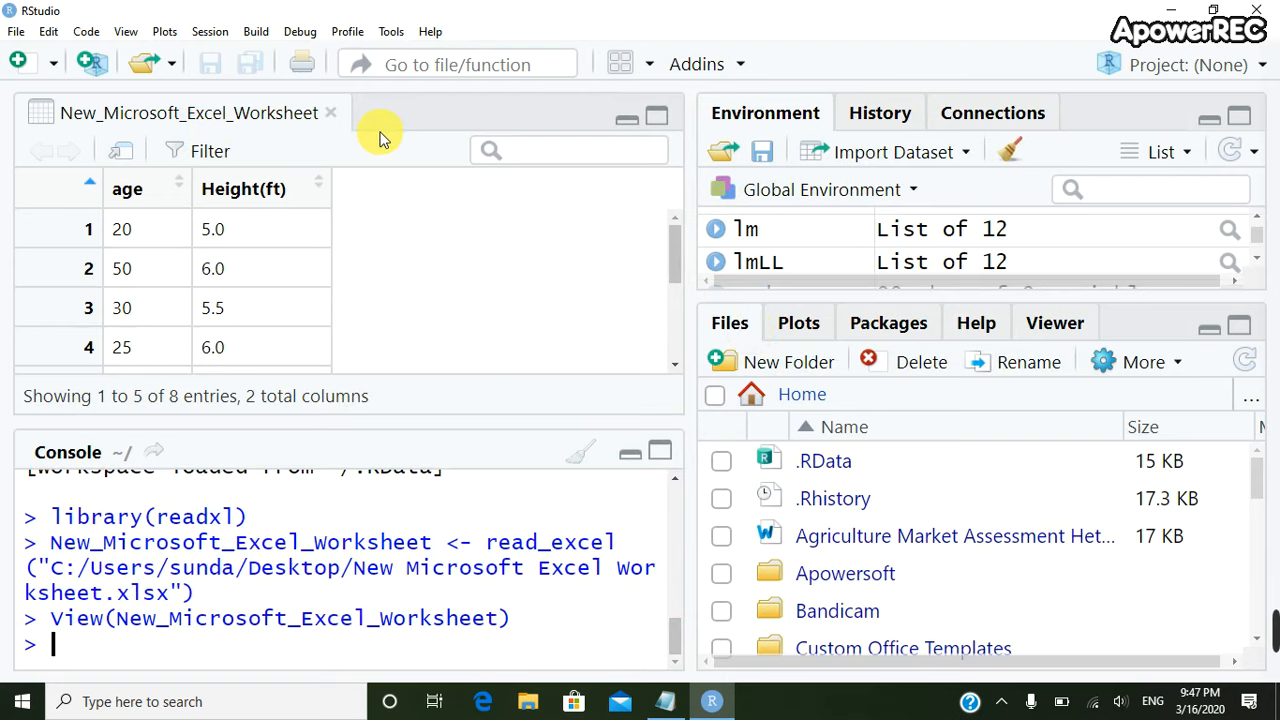
{"action": "mouse_move", "coordinate": [128, 196]}
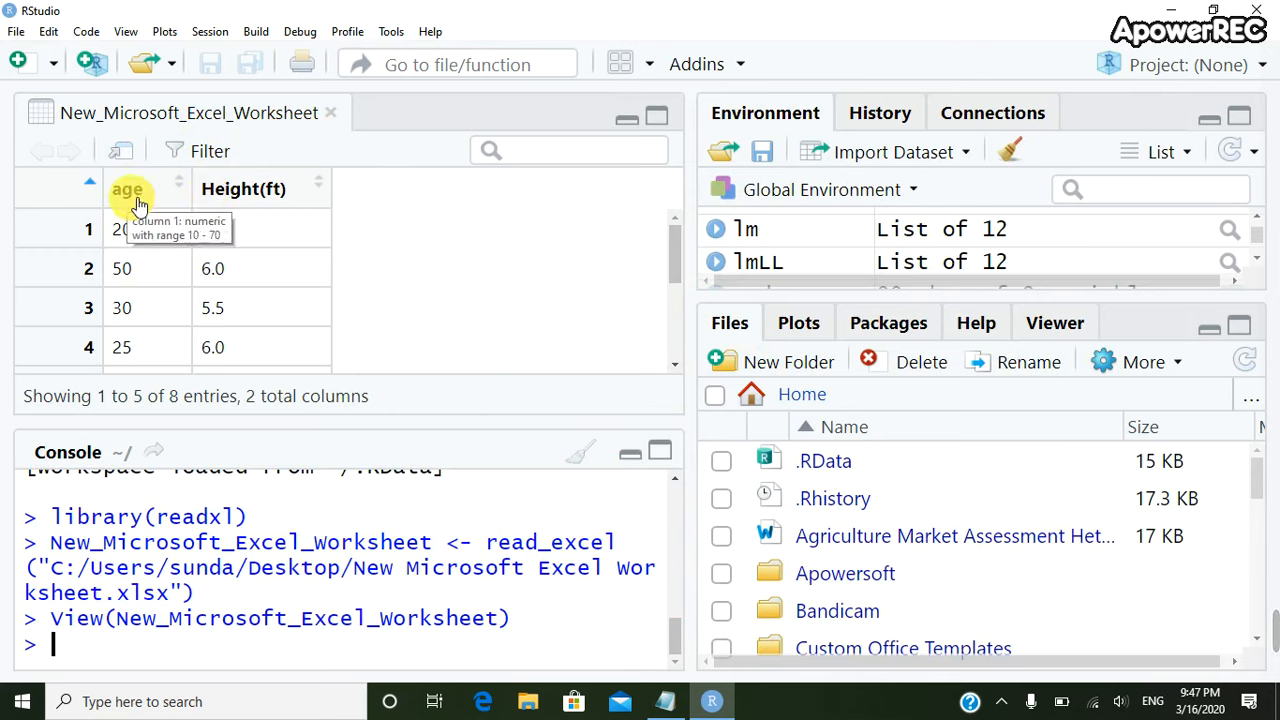
{"action": "mouse_move", "coordinate": [278, 204]}
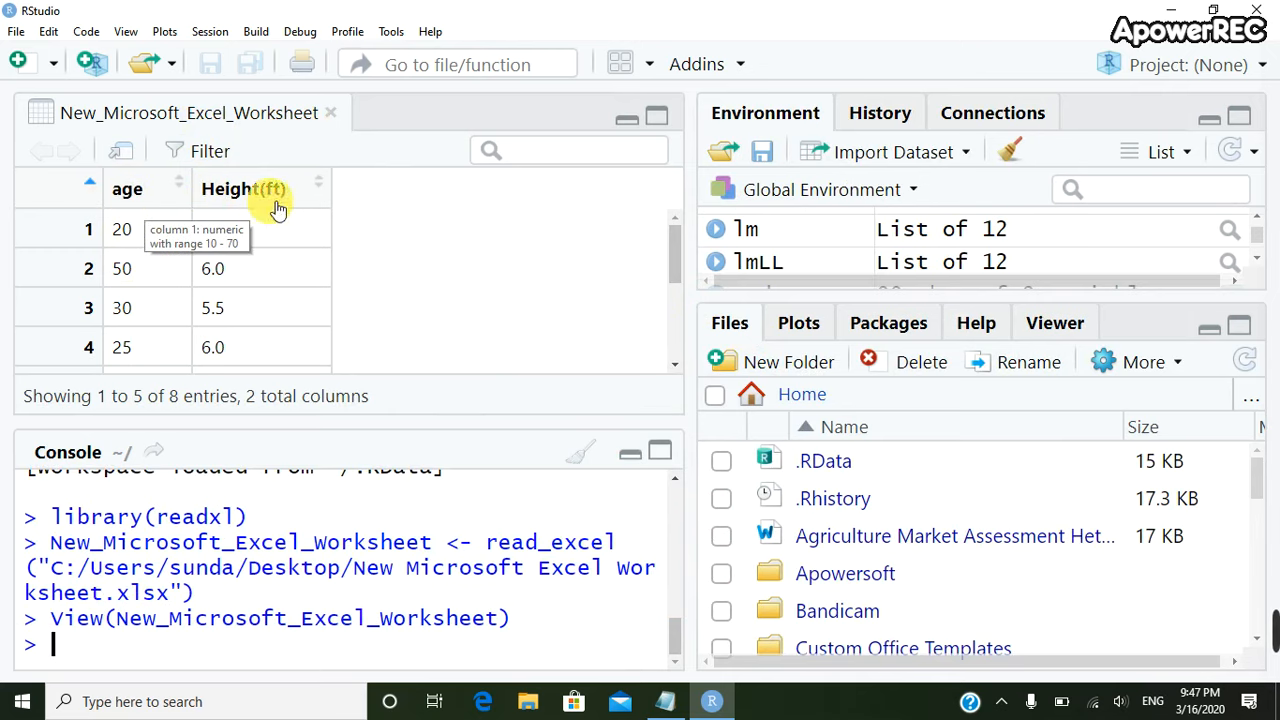
{"action": "mouse_move", "coordinate": [682, 264]}
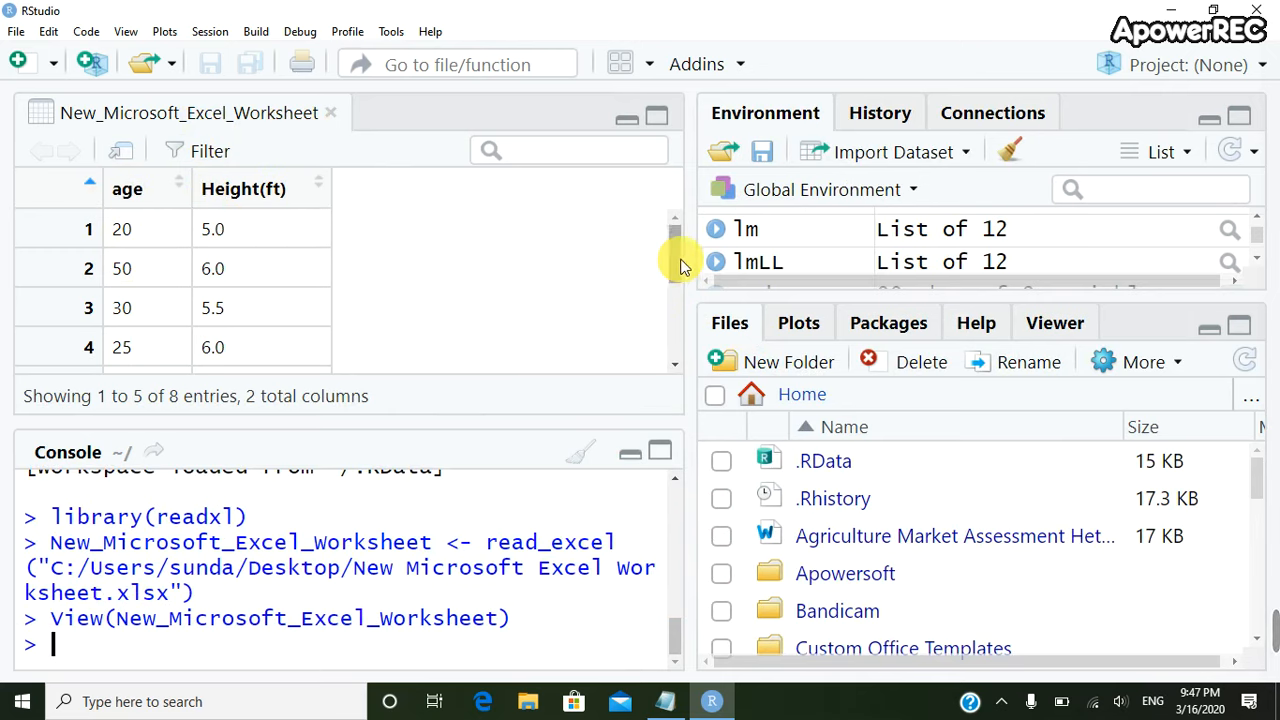
{"action": "scroll", "scroll_direction": "down", "scroll_amount": 3}
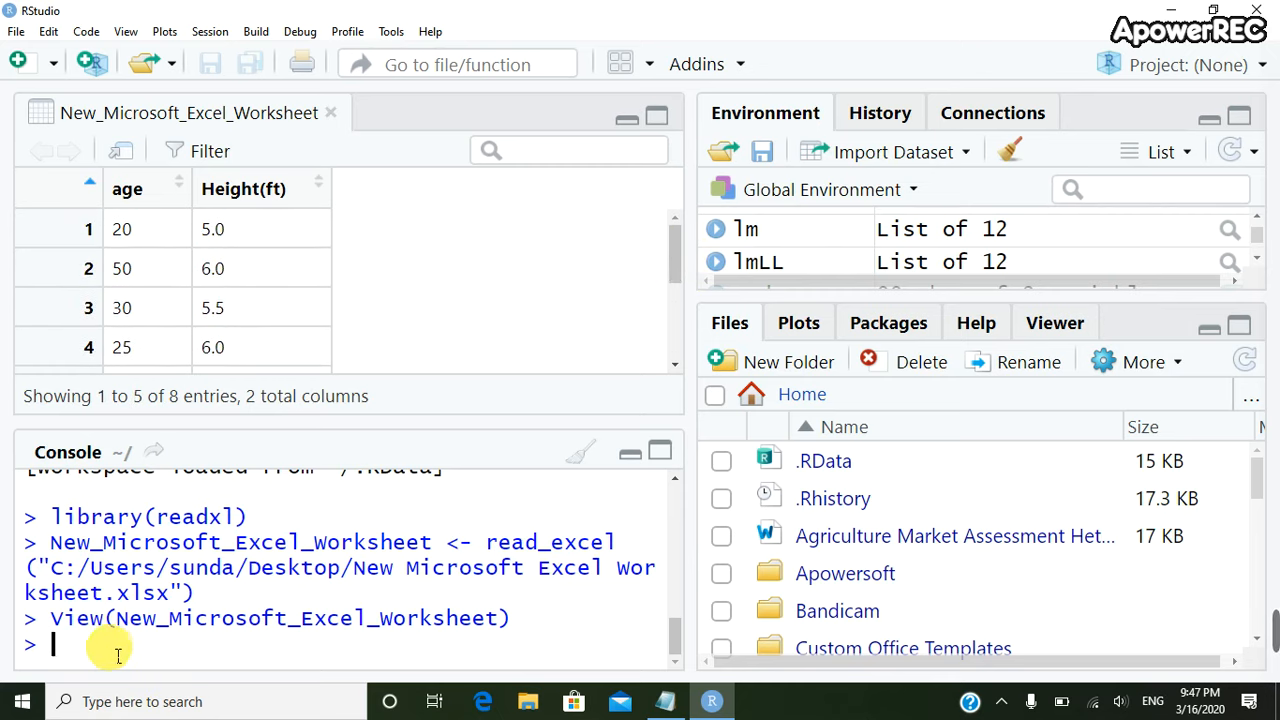
Assign the reused read_excel(...) call to mydata, giving 8 observations of 2 variables.
{"action": "type", "text": "mydata<-"}
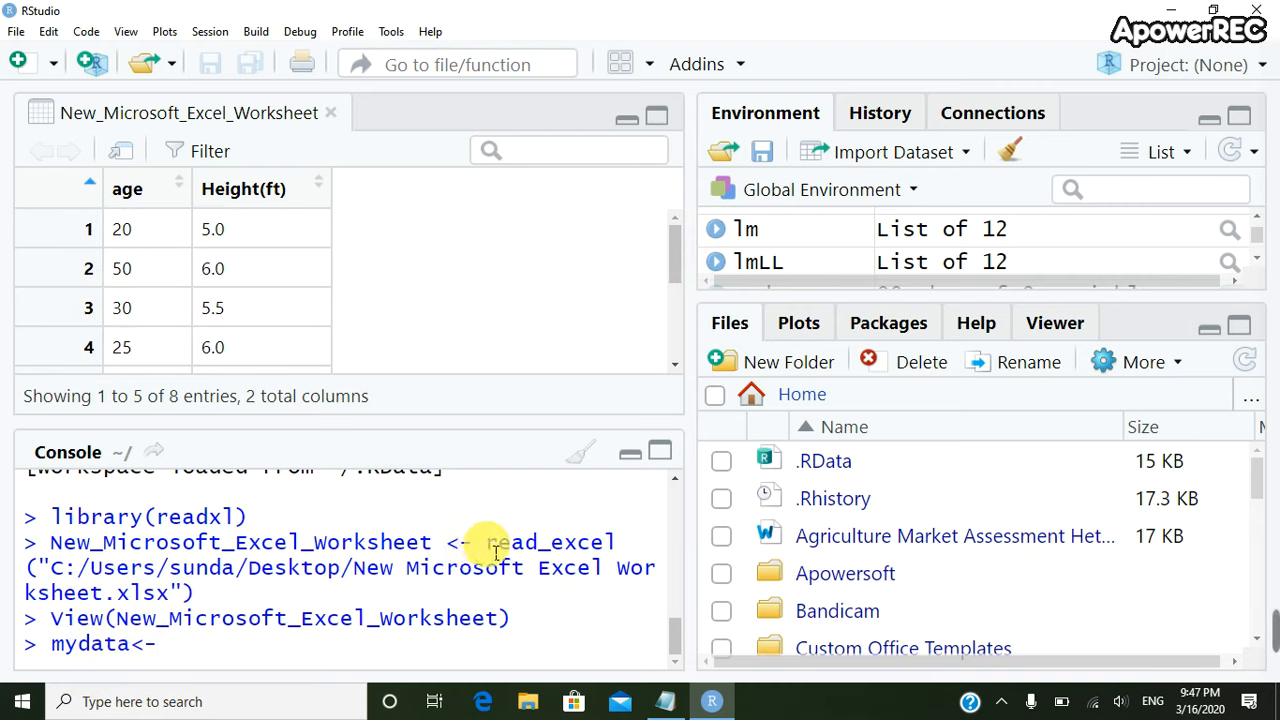
{"action": "left_click_drag", "start_coordinate": [486, 540], "coordinate": [656, 592]}
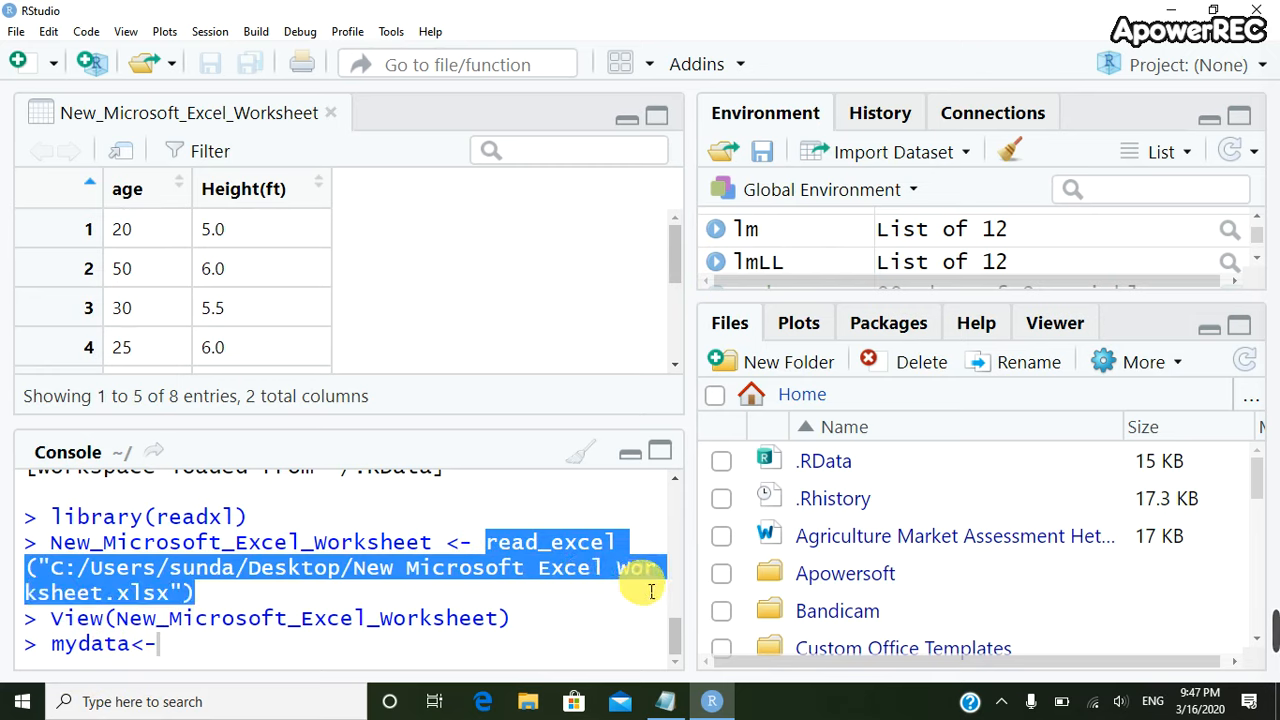
{"action": "left_click", "coordinate": [160, 648]}
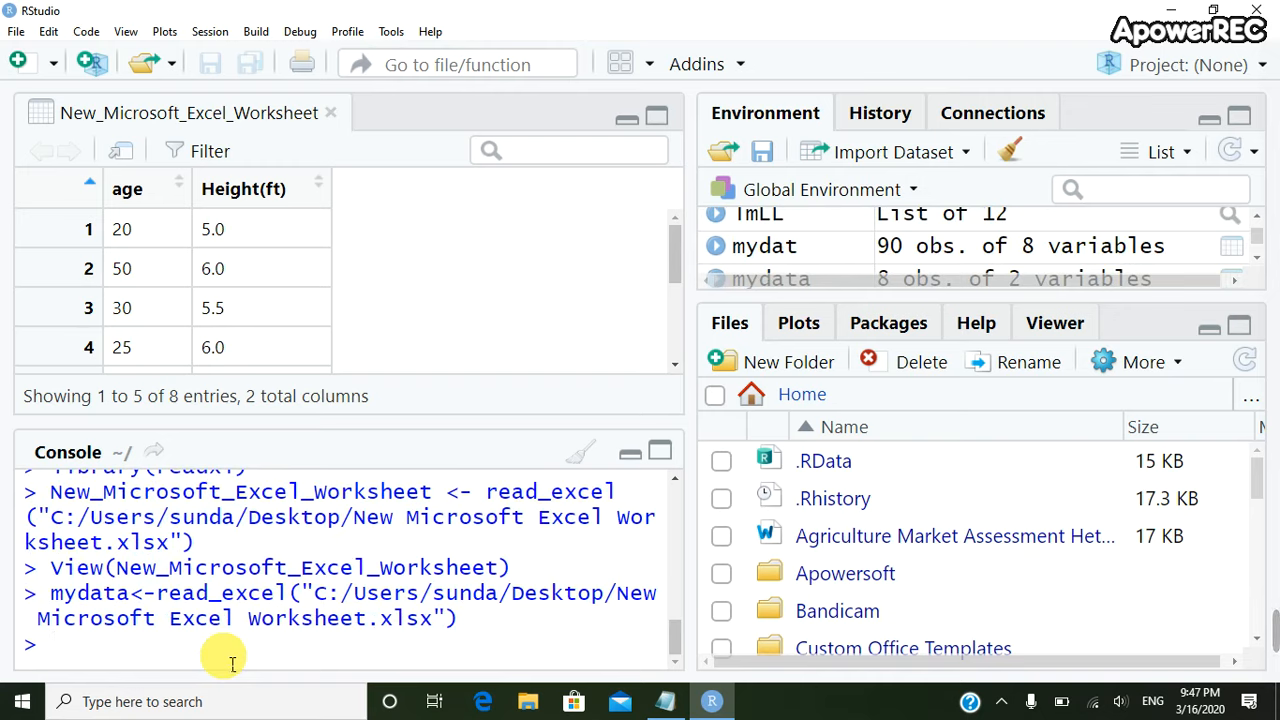
{"action": "mouse_move", "coordinate": [180, 198]}
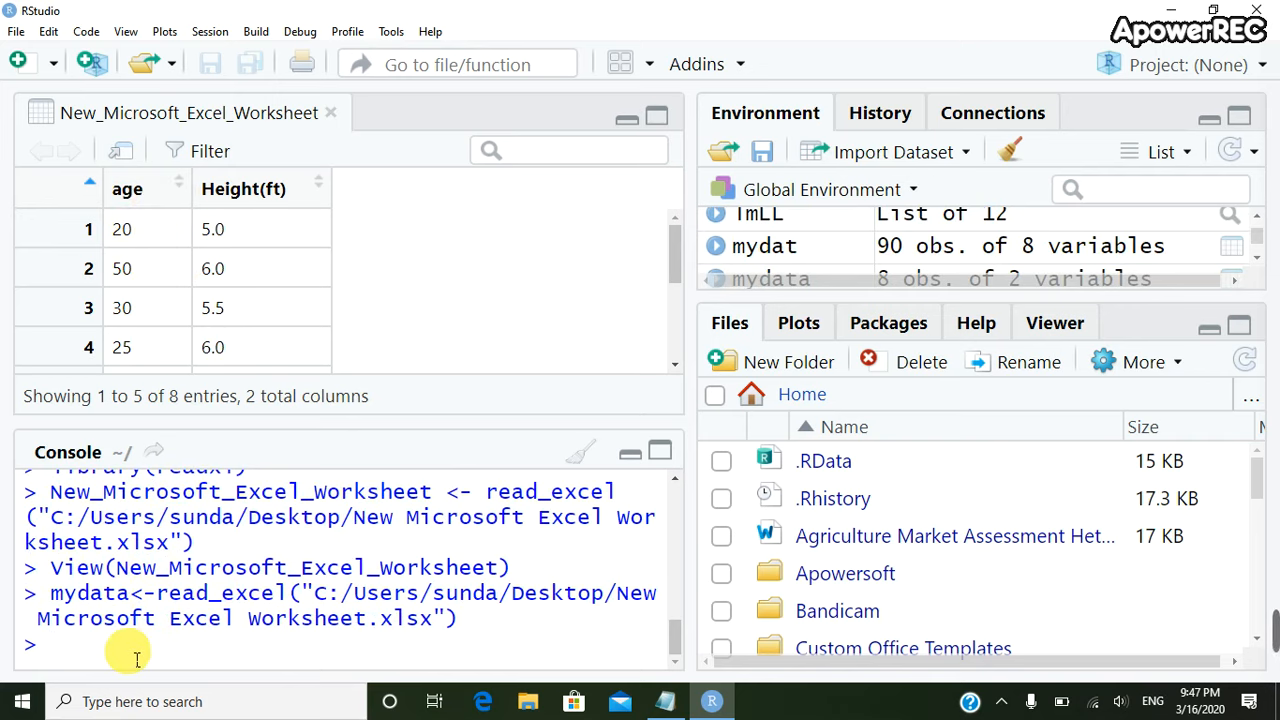
Run mean(mydata$age) and median(mydata$age), returning 30.75 and 22.5.
{"action": "type", "text": "mean(m"}
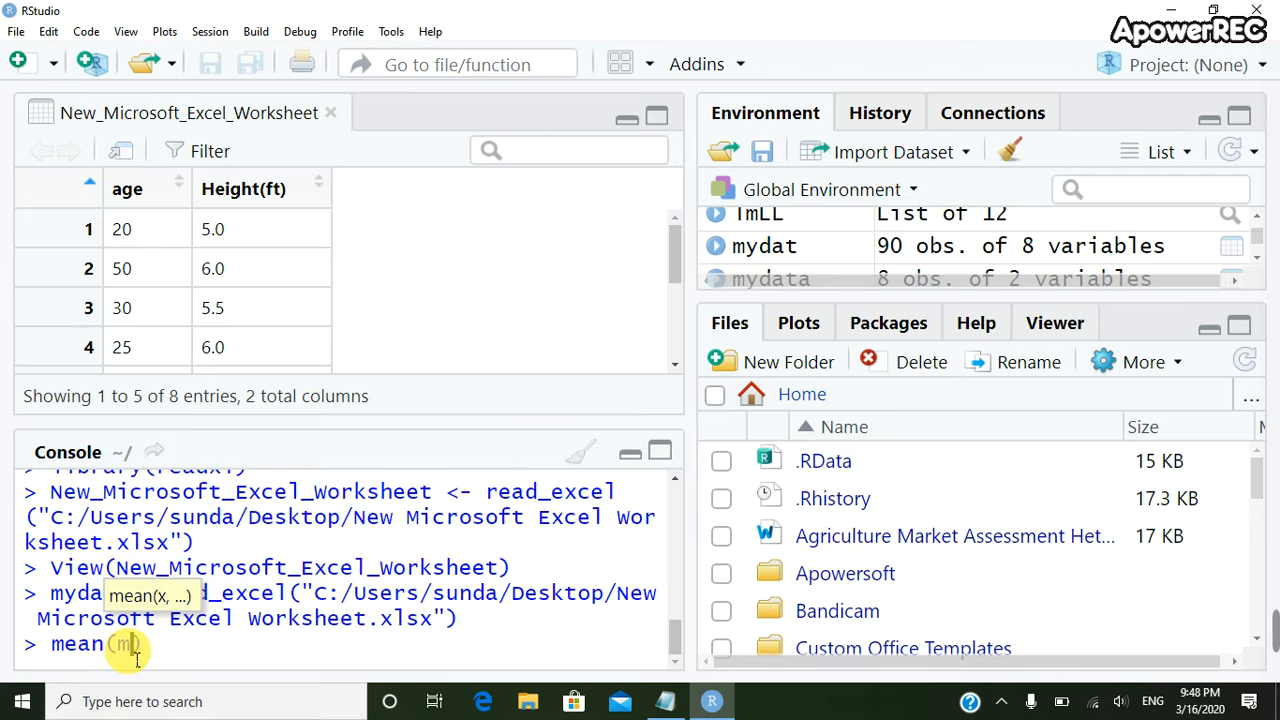
{"action": "type", "text": "ydata)"}
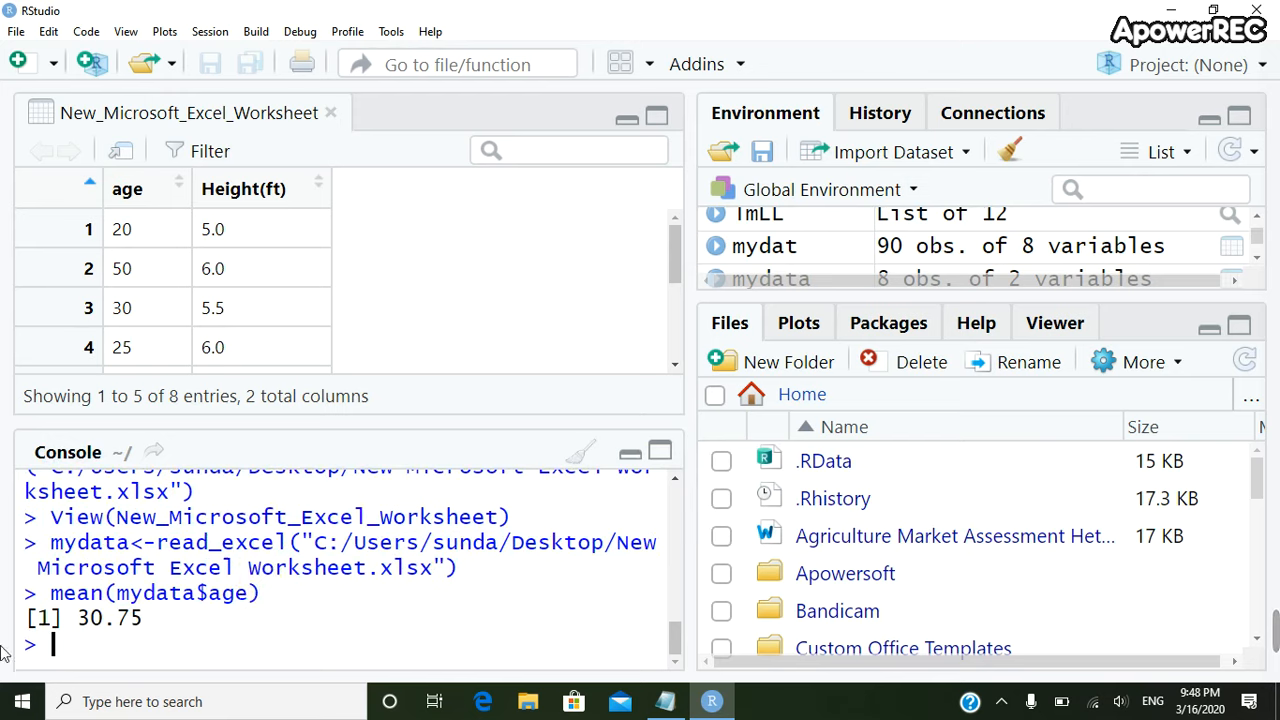
{"action": "mouse_move", "coordinate": [176, 628]}
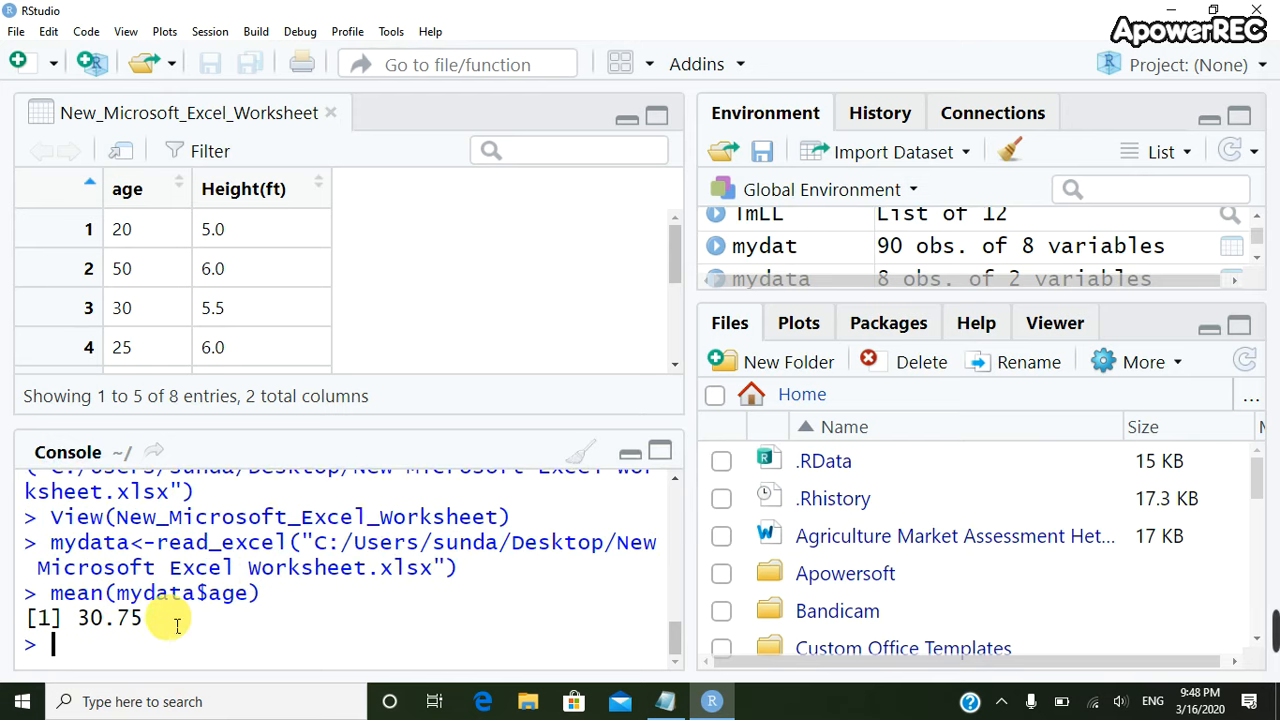
{"action": "type", "text": "median(mydata$age"}
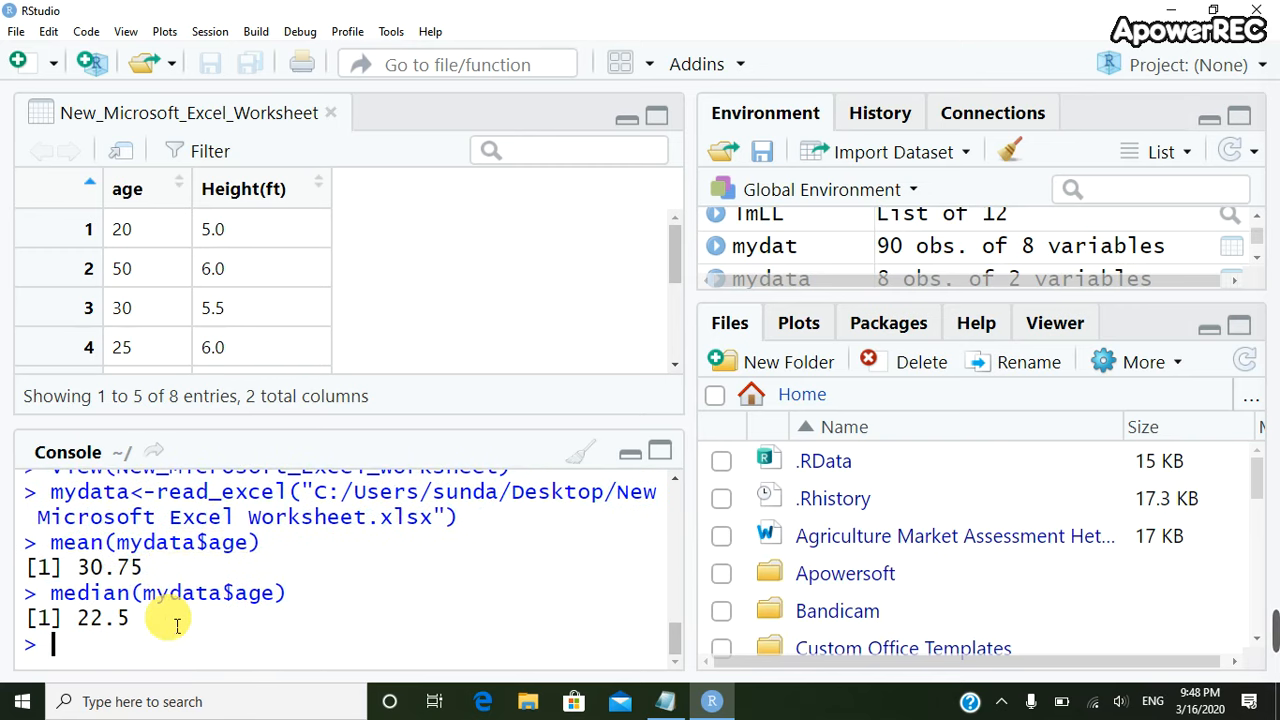
Run var(mydata$age) and sd(mydata$age), returning 377.3571 and 19.42568.
{"action": "type", "text": "v"}
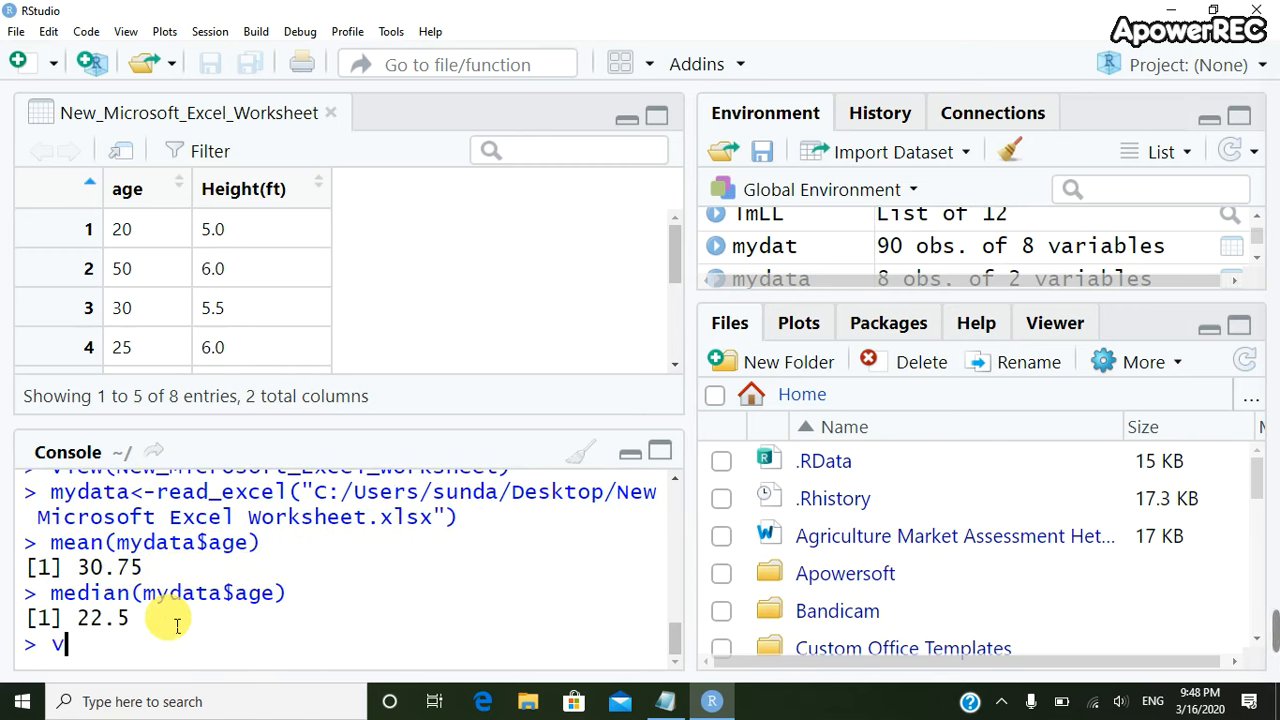
{"action": "type", "text": "ar("}
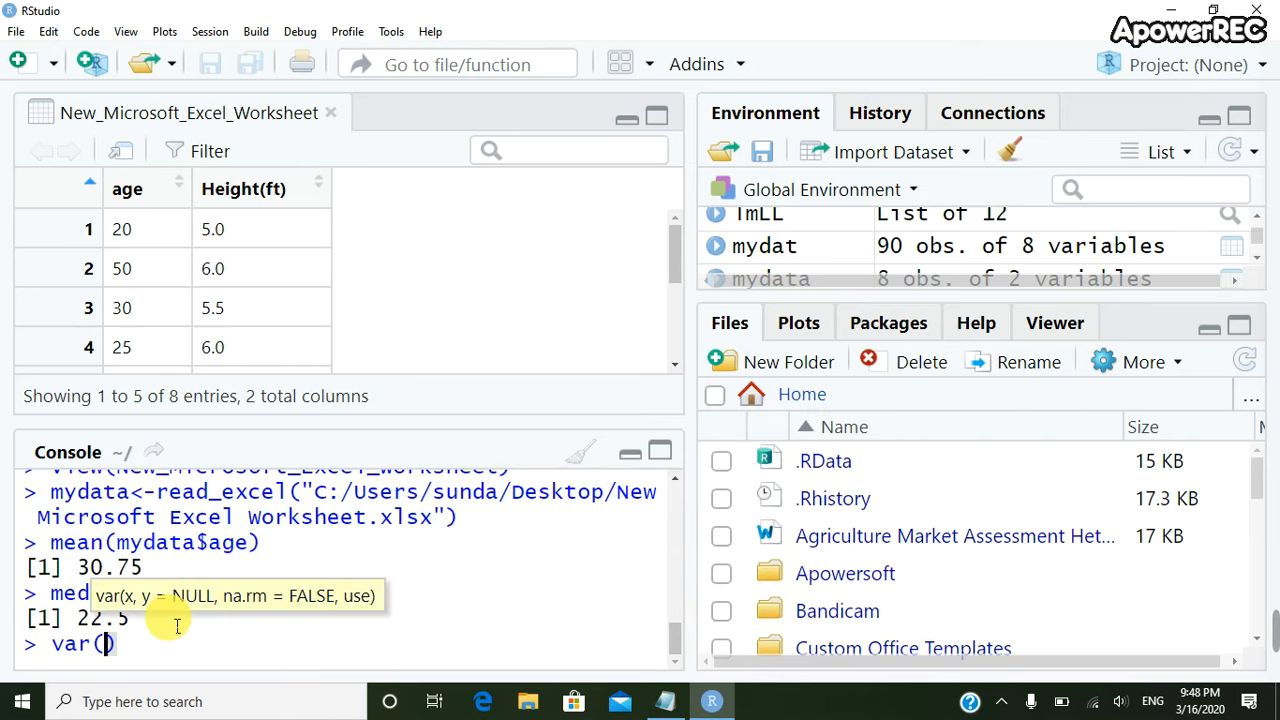
{"action": "type", "text": "mydata$age"}
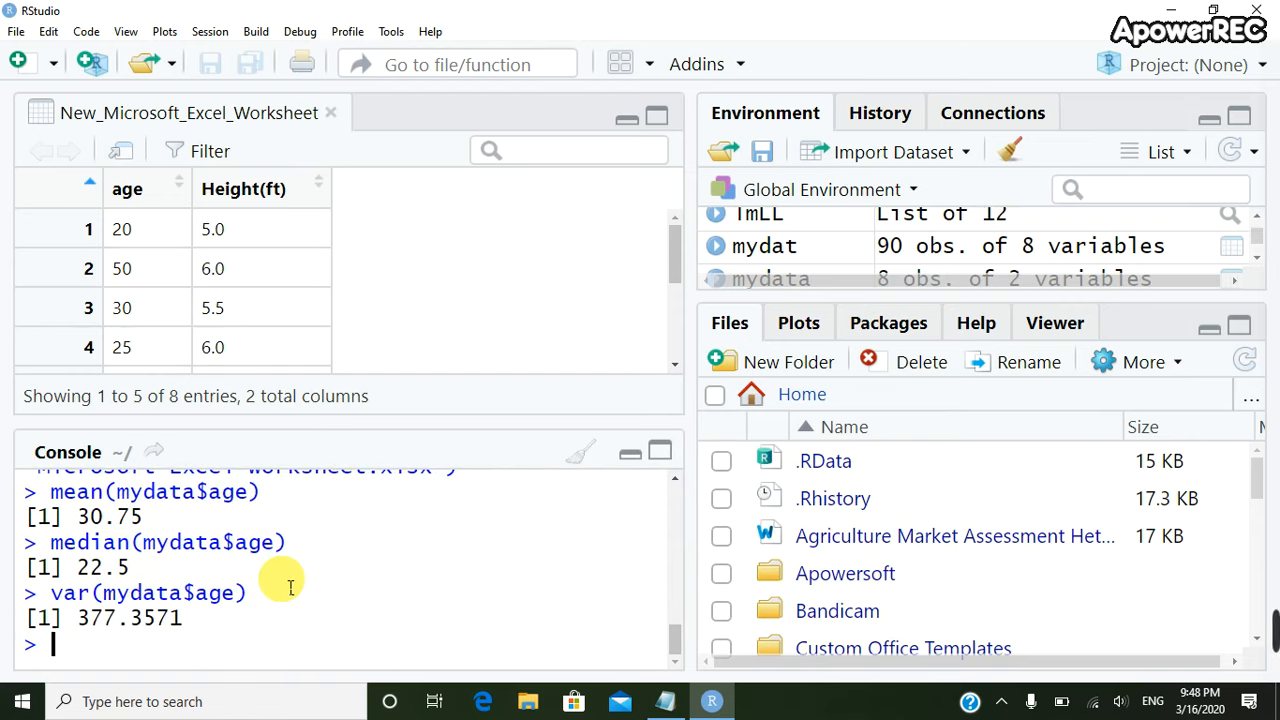
{"action": "type", "text": "sd(mydata$"}
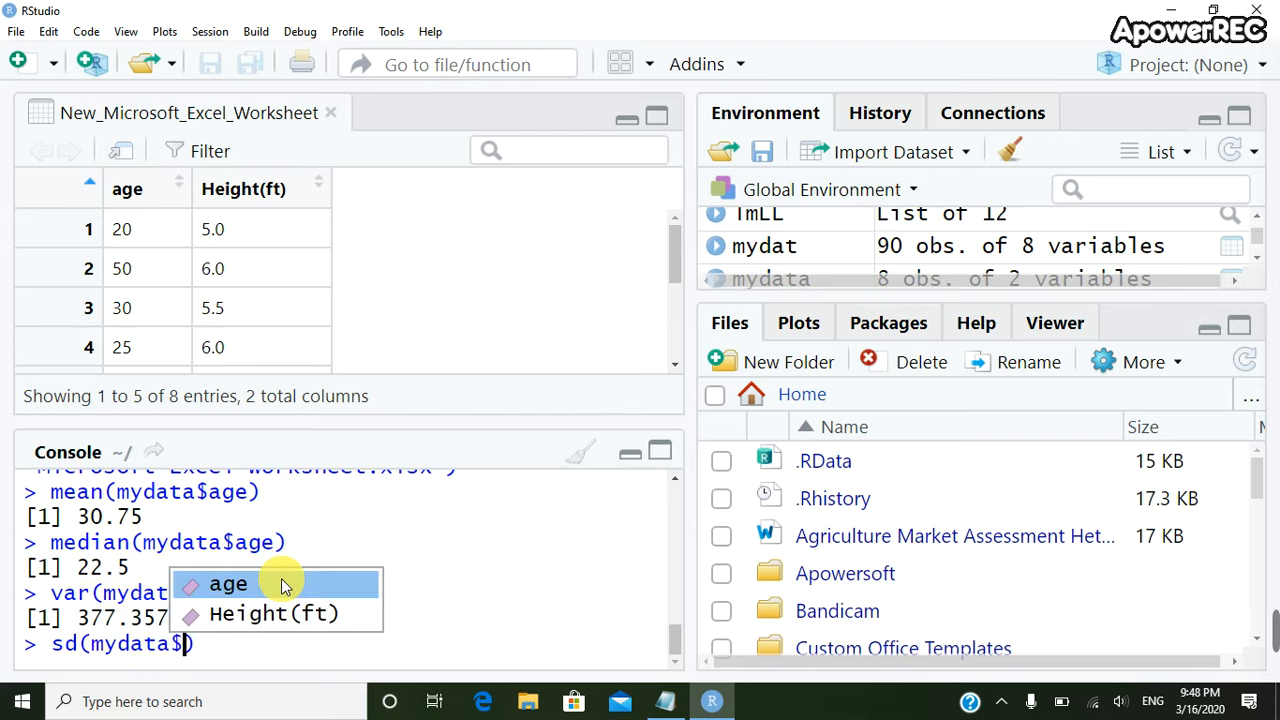
{"action": "left_click", "coordinate": [228, 584]}
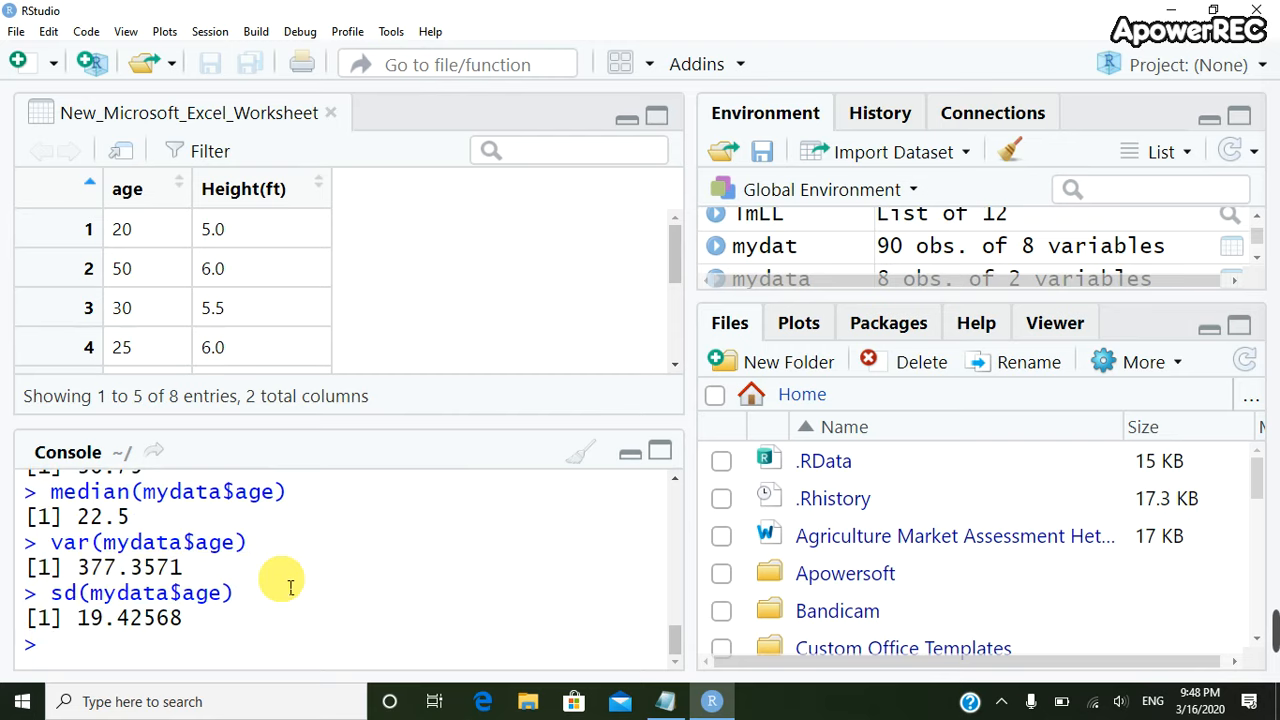
Run sqrt(var(mydata$age)) to get 19.42568, matching the standard deviation.
{"action": "type", "text": "sqrt("}
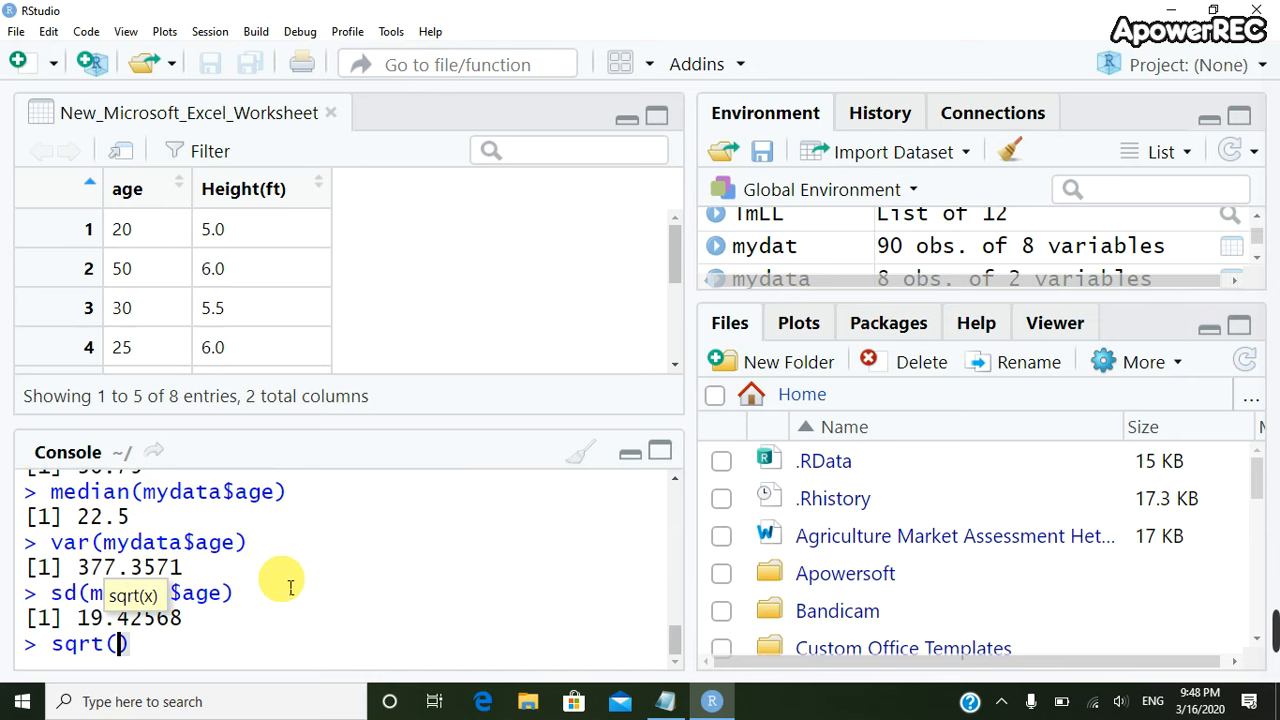
{"action": "type", "text": "var("}
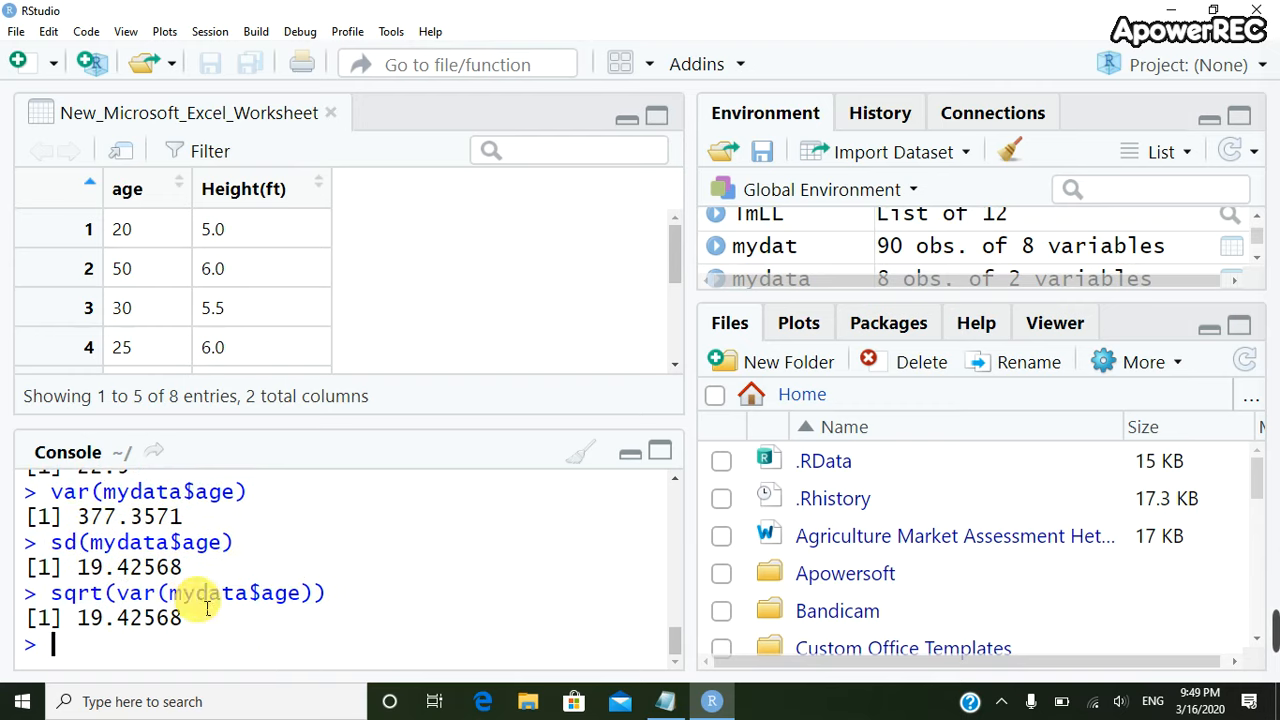
{"action": "mouse_move", "coordinate": [88, 542]}
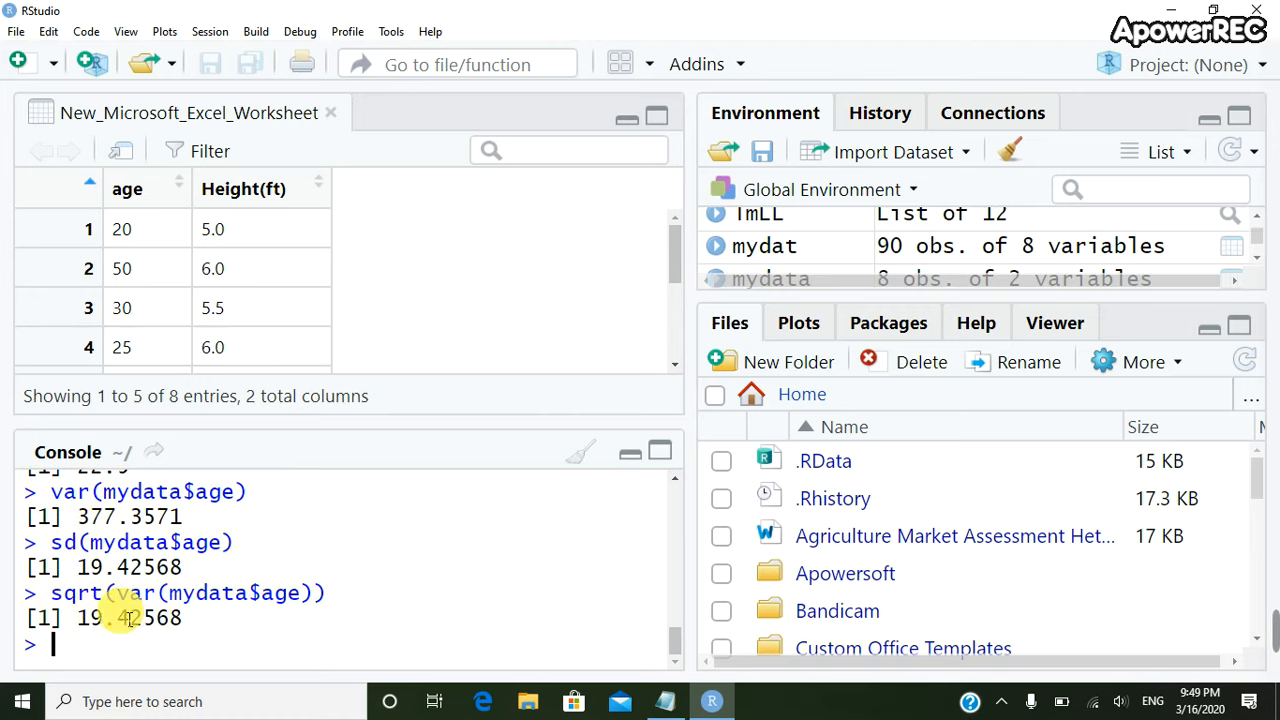
{"action": "mouse_move", "coordinate": [236, 576]}
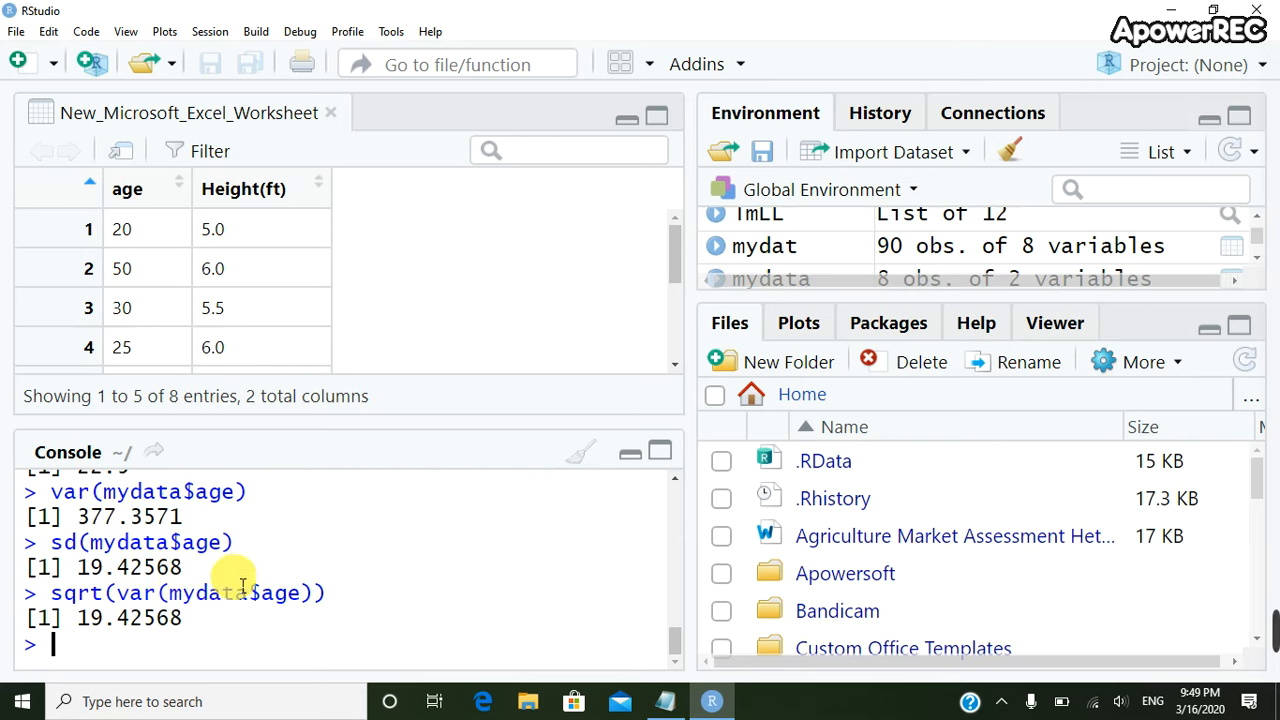
{"action": "mouse_move", "coordinate": [618, 594]}
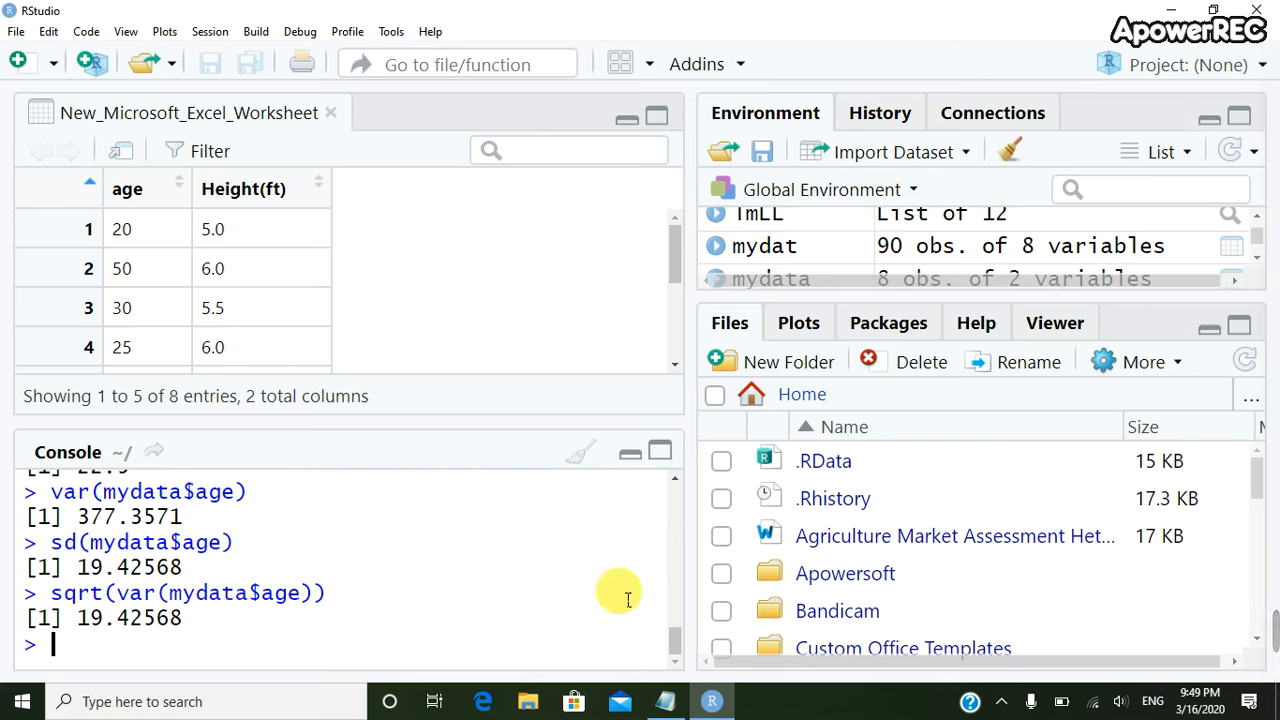
{"action": "mouse_move", "coordinate": [462, 496]}
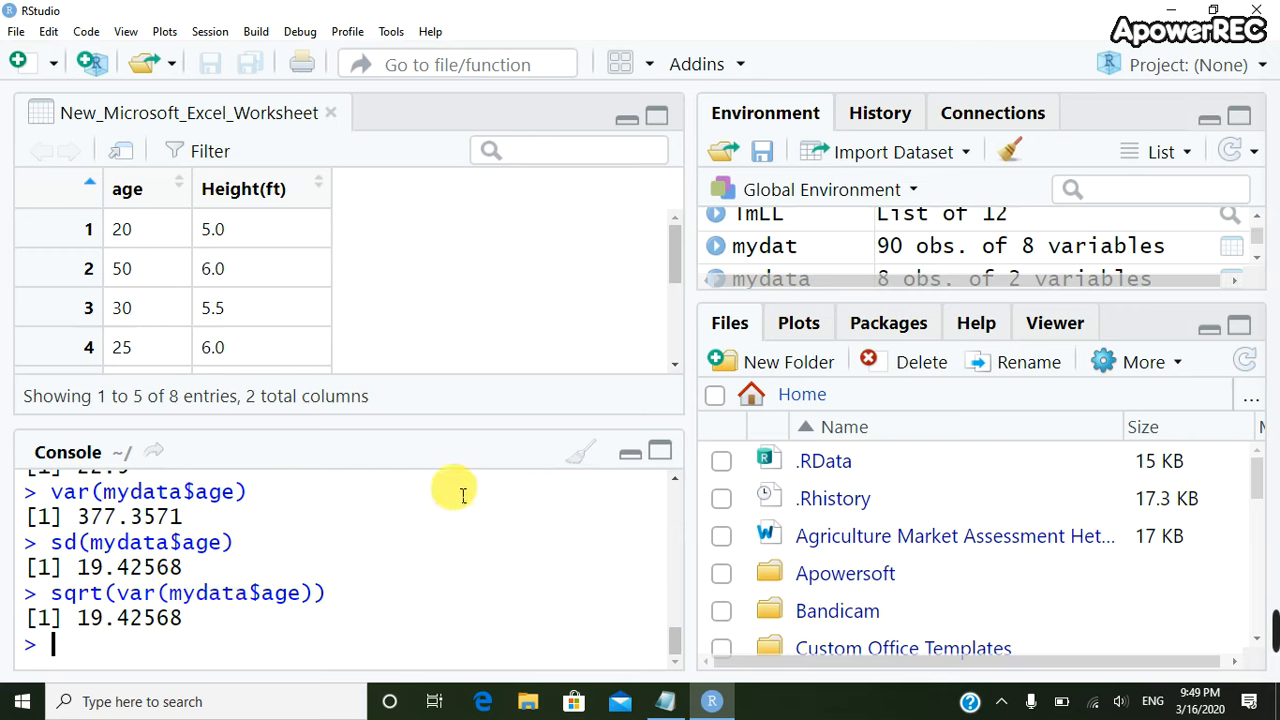
{"action": "mouse_move", "coordinate": [396, 304]}
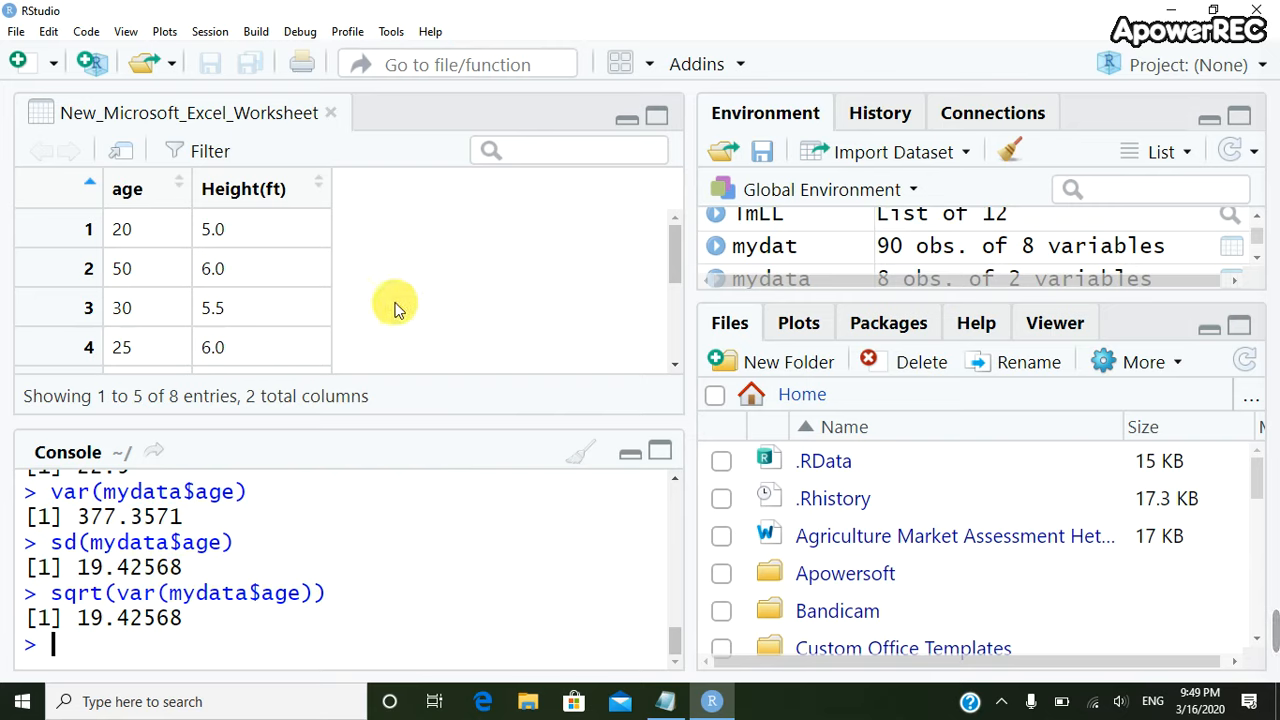
{"action": "mouse_move", "coordinate": [270, 296]}
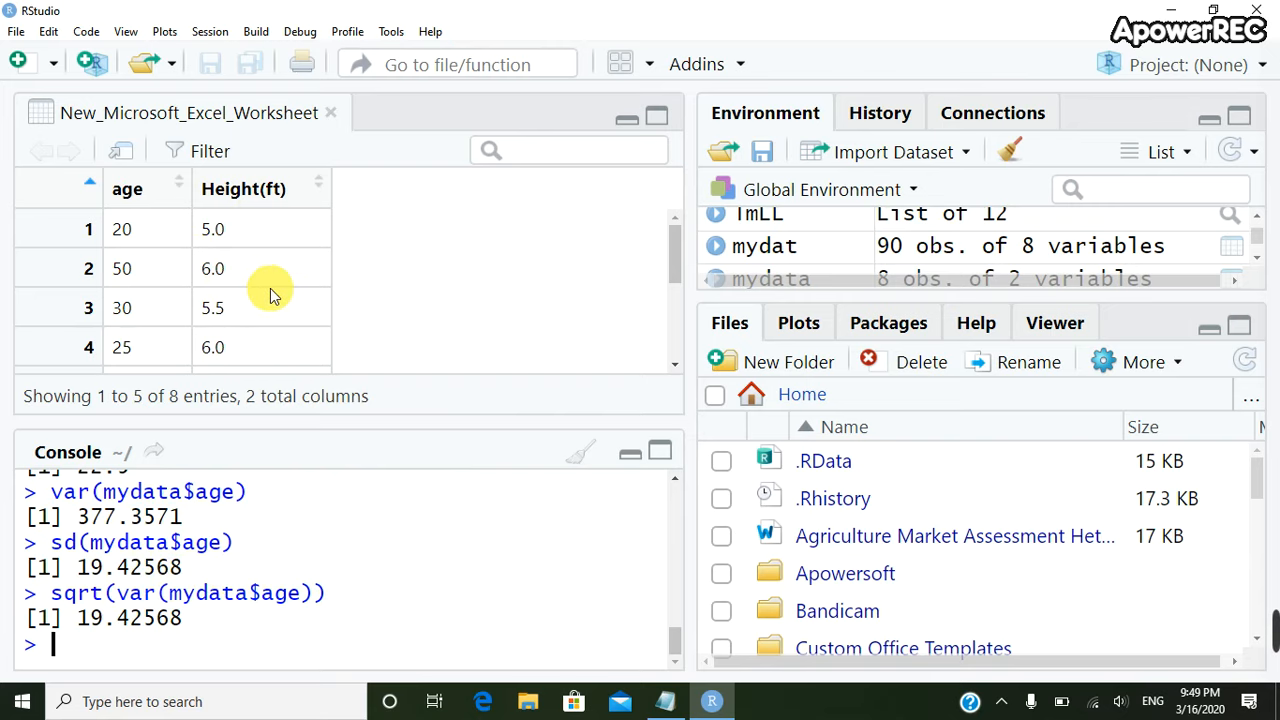